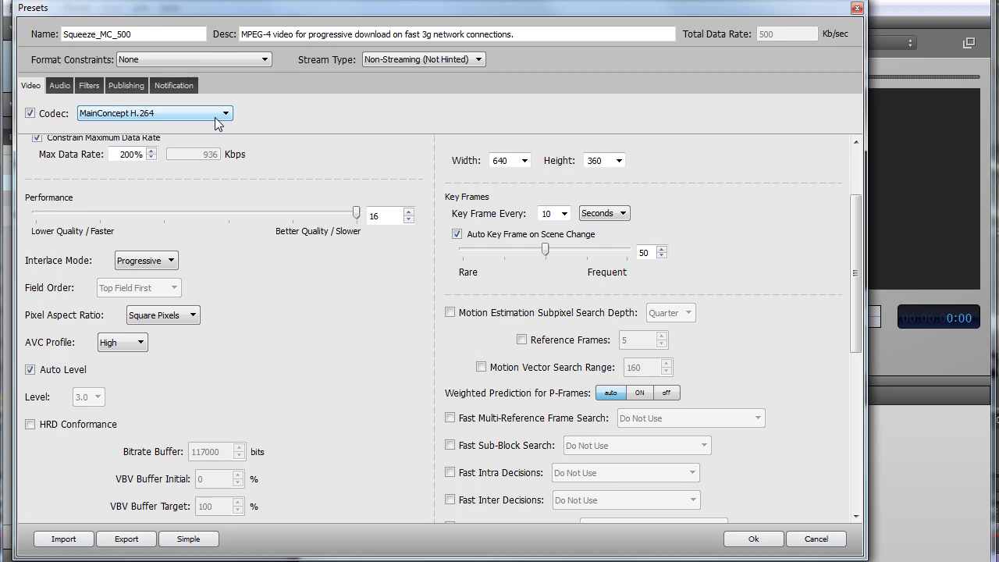
Show the Squeeze_MC_500 preset's video codec list with MainConcept H.264 current.
{"action": "left_click", "coordinate": [225, 113]}
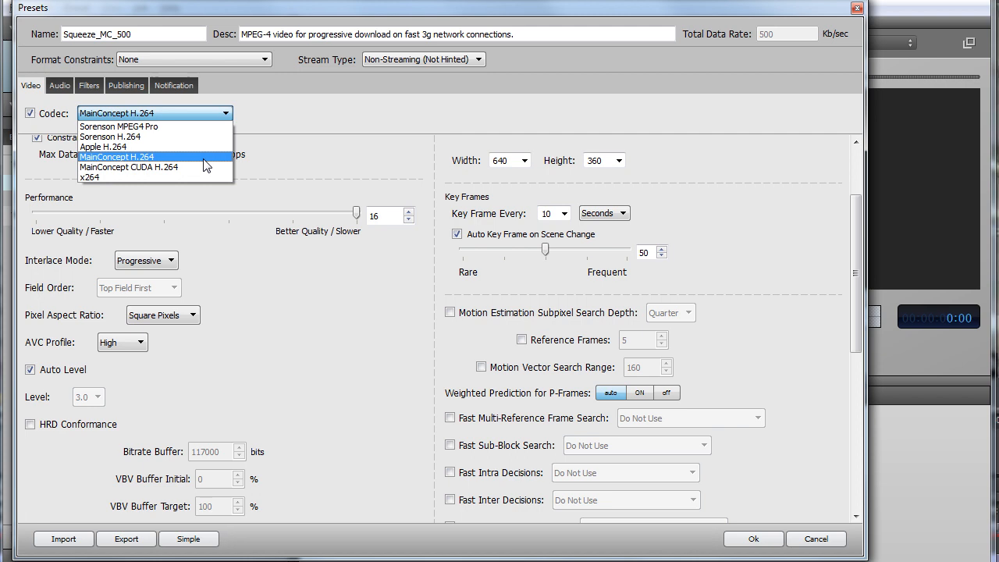
{"action": "mouse_move", "coordinate": [128, 167]}
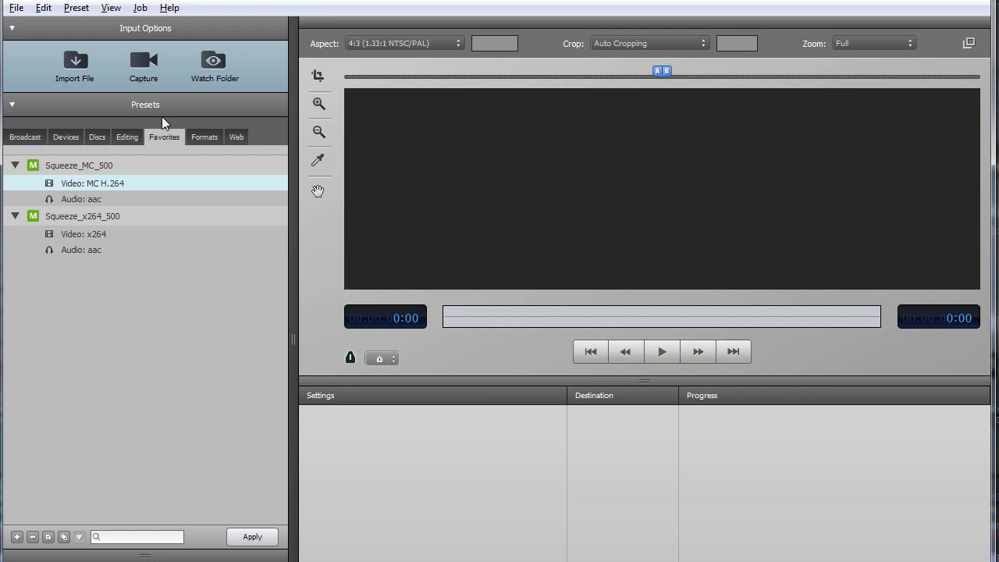
{"action": "left_click", "coordinate": [44, 8]}
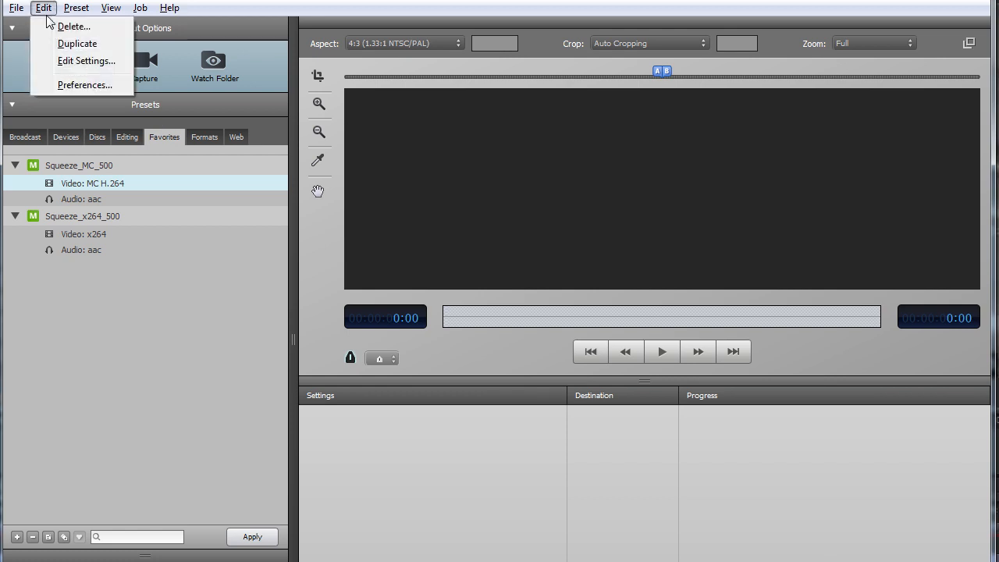
{"action": "left_click", "coordinate": [84, 84]}
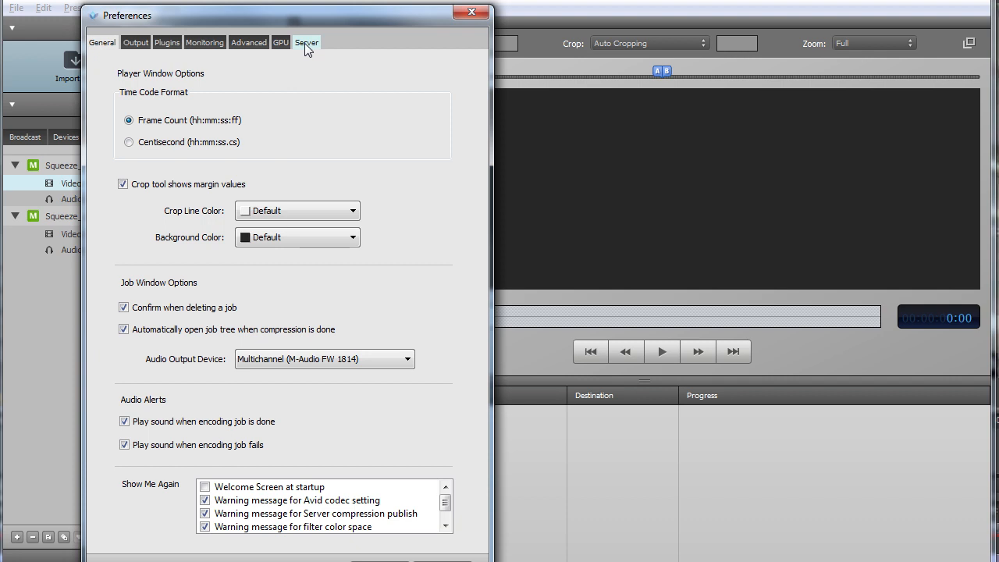
{"action": "left_click", "coordinate": [306, 42]}
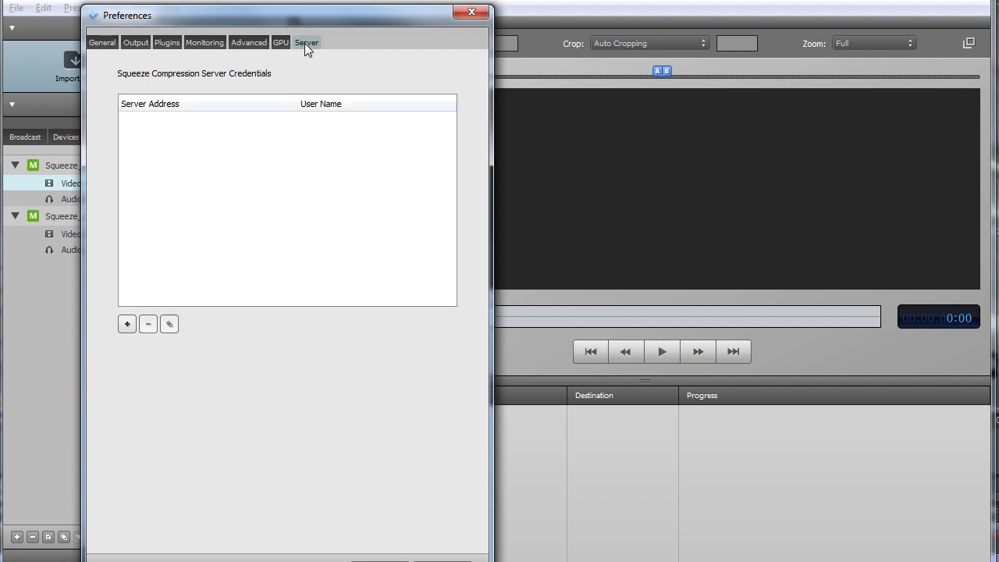
{"action": "mouse_move", "coordinate": [306, 54]}
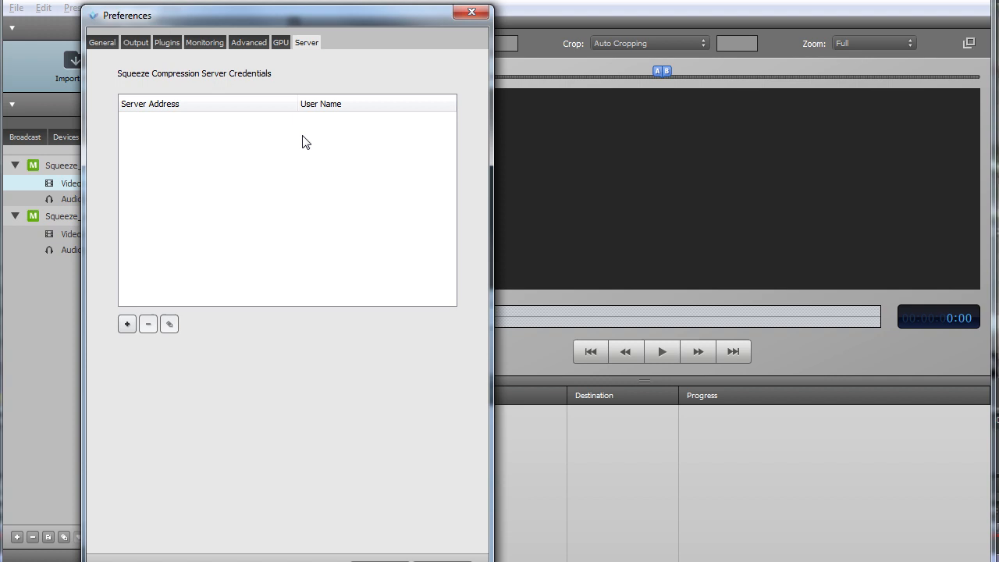
{"action": "left_click", "coordinate": [471, 11]}
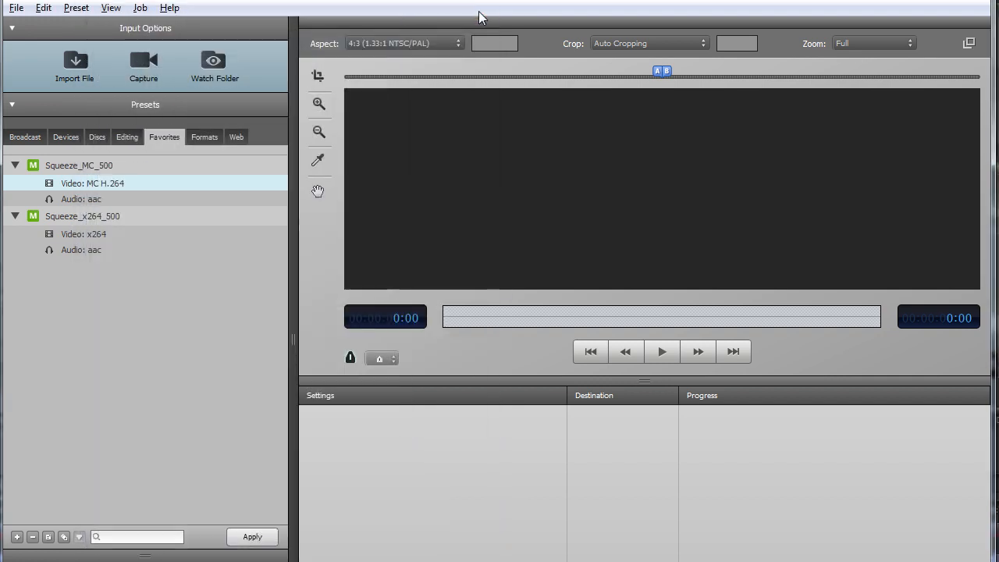
From the Web presets, load MS_IIS_h264_SF_4x3_480p under Microsoft Smooth Streaming > Short Form.
{"action": "left_click", "coordinate": [235, 138]}
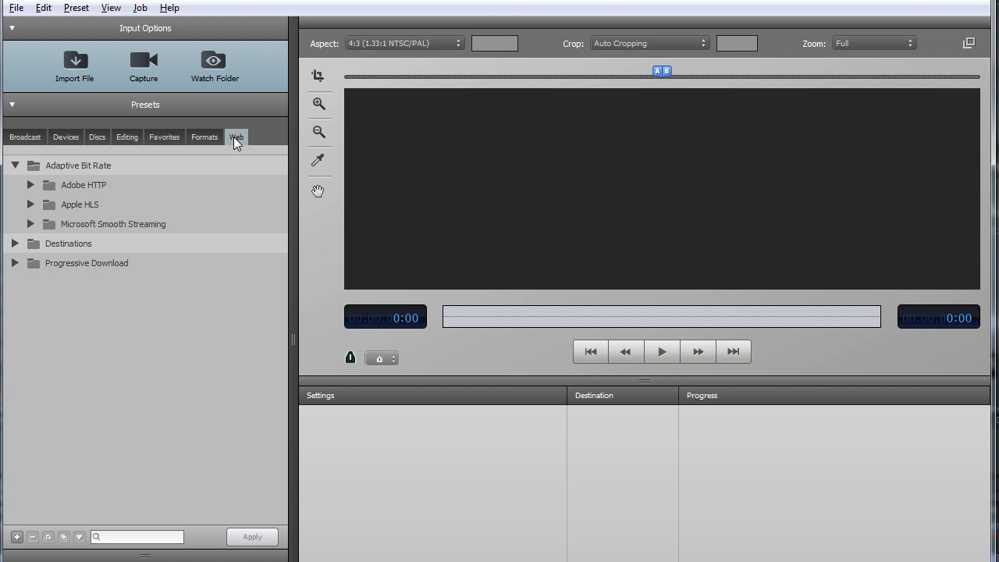
{"action": "mouse_move", "coordinate": [96, 187]}
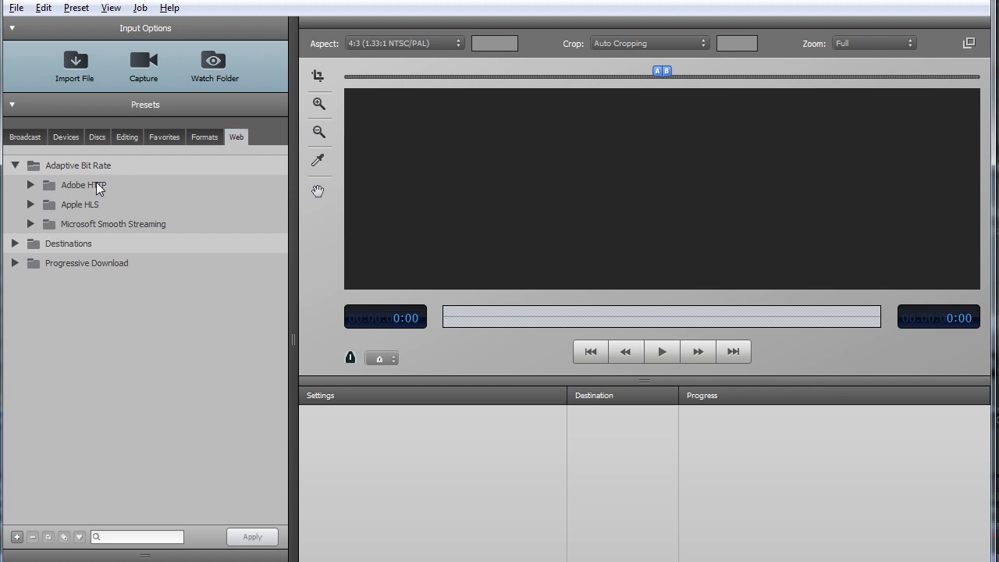
{"action": "mouse_move", "coordinate": [71, 195]}
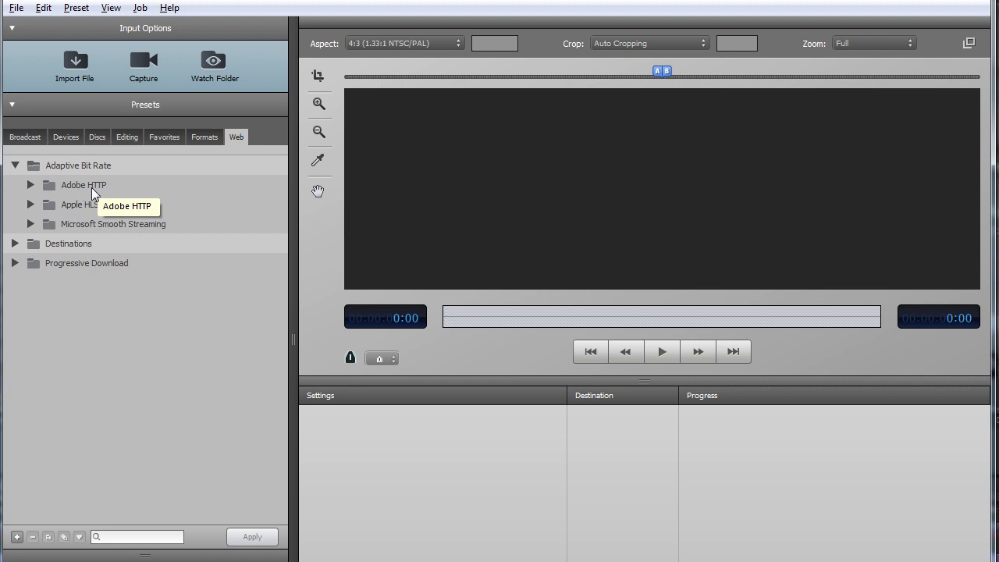
{"action": "mouse_move", "coordinate": [85, 212]}
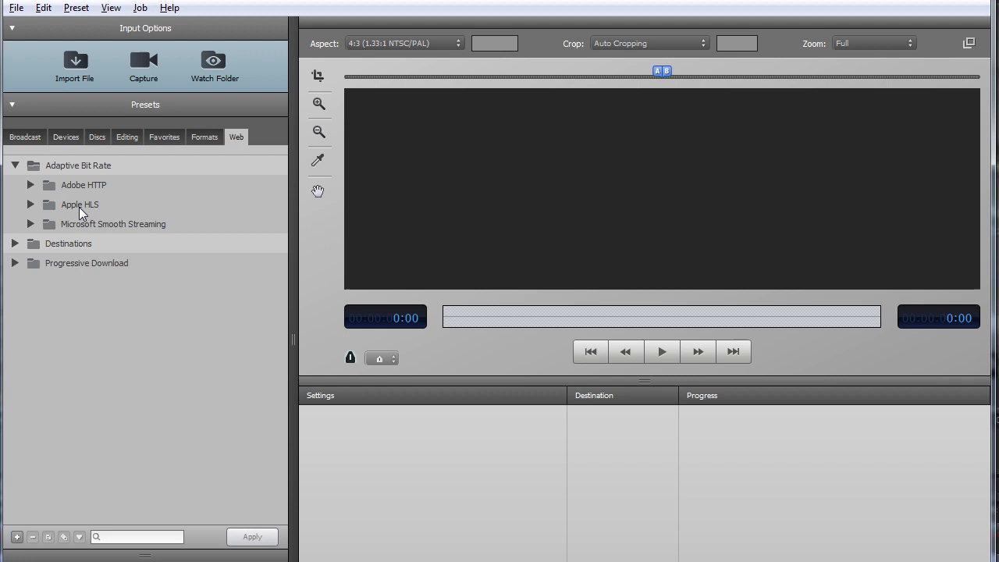
{"action": "mouse_move", "coordinate": [78, 205]}
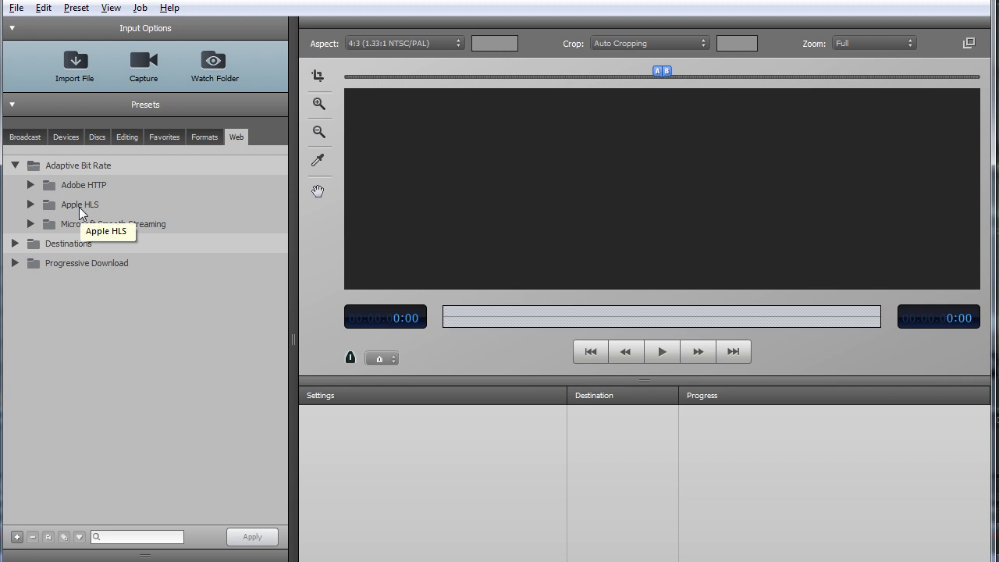
{"action": "mouse_move", "coordinate": [86, 237]}
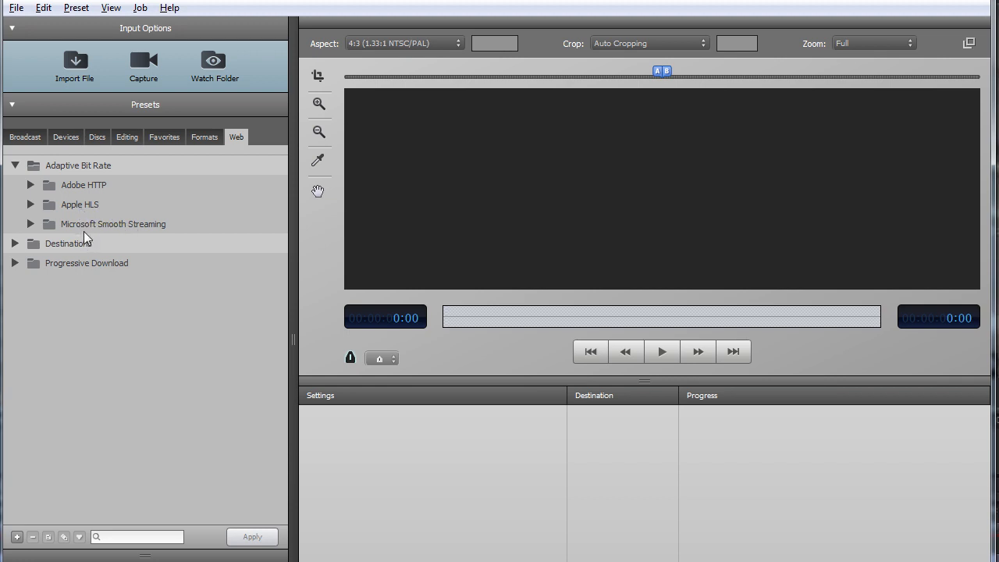
{"action": "mouse_move", "coordinate": [140, 237]}
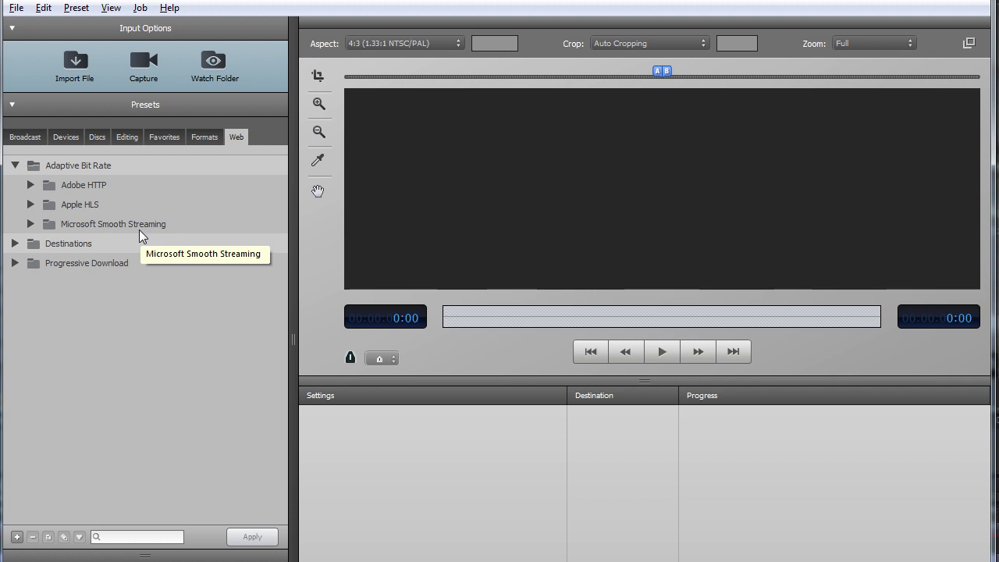
{"action": "left_click", "coordinate": [32, 224]}
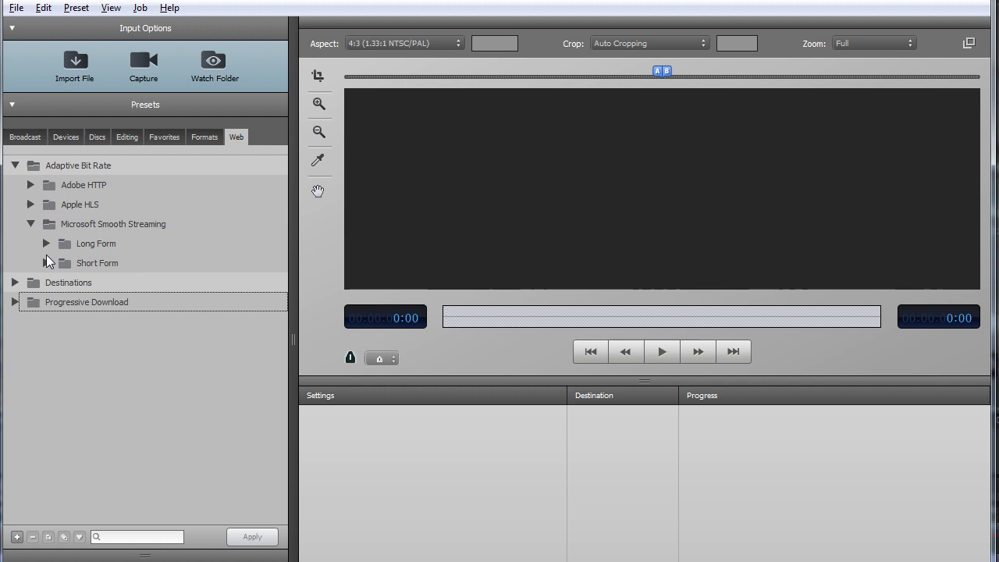
{"action": "left_click", "coordinate": [47, 262]}
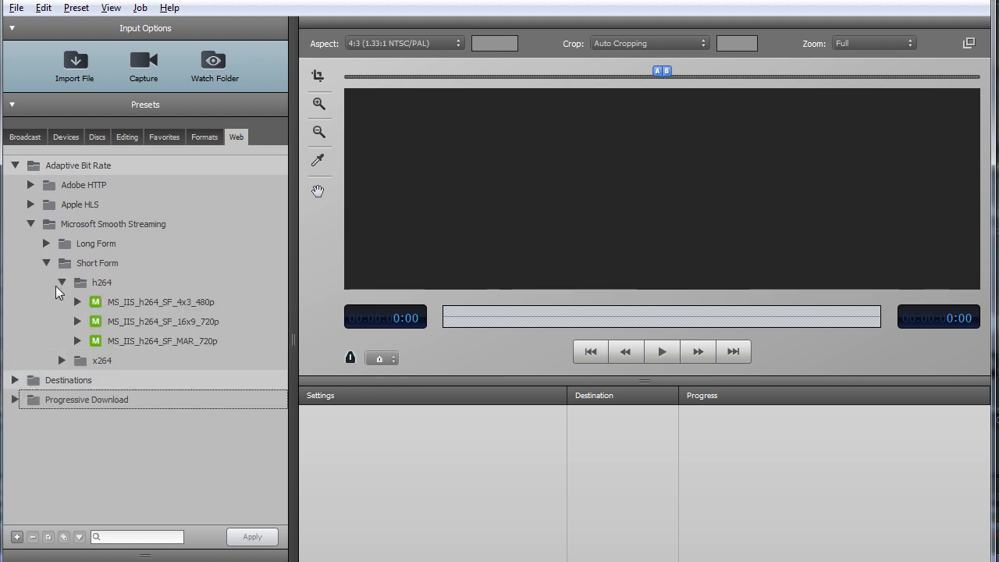
{"action": "double_click", "coordinate": [159, 303]}
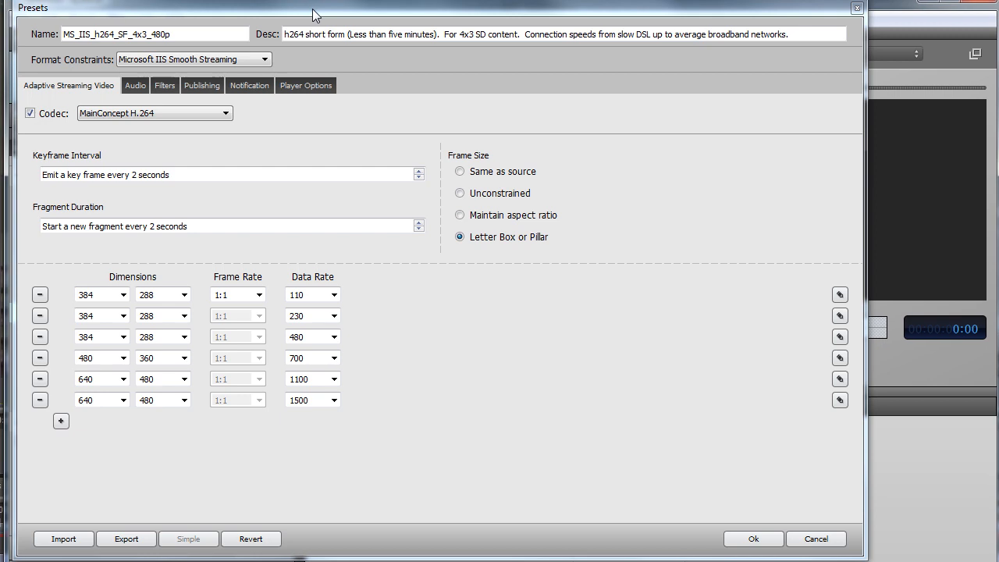
{"action": "mouse_move", "coordinate": [166, 221]}
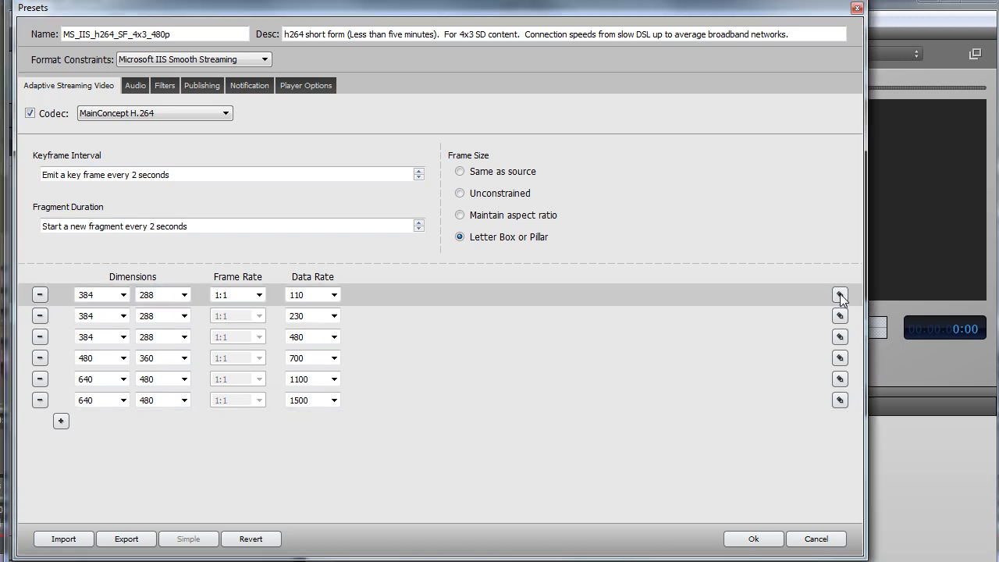
{"action": "left_click", "coordinate": [840, 294]}
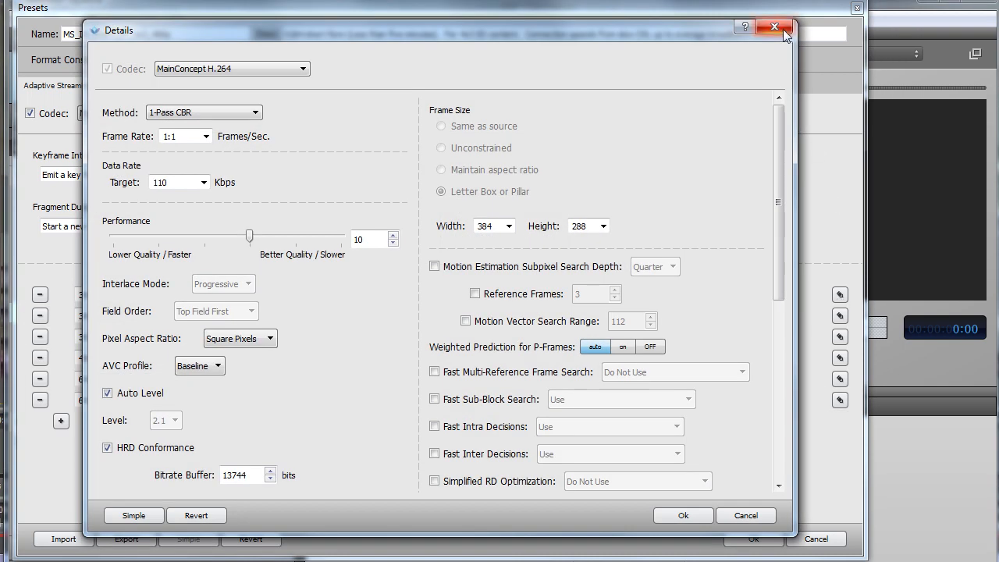
{"action": "left_click", "coordinate": [774, 28]}
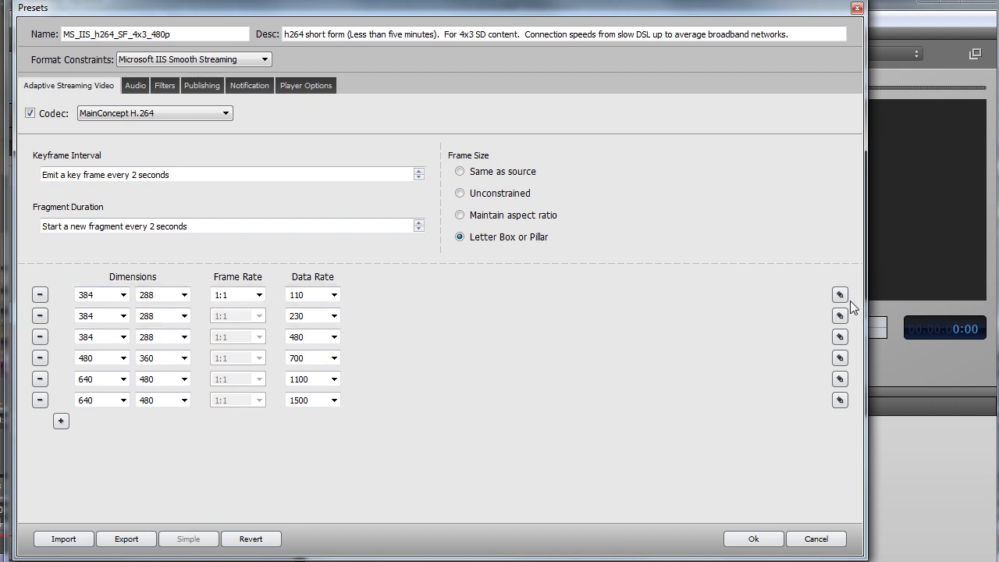
{"action": "left_click", "coordinate": [839, 294]}
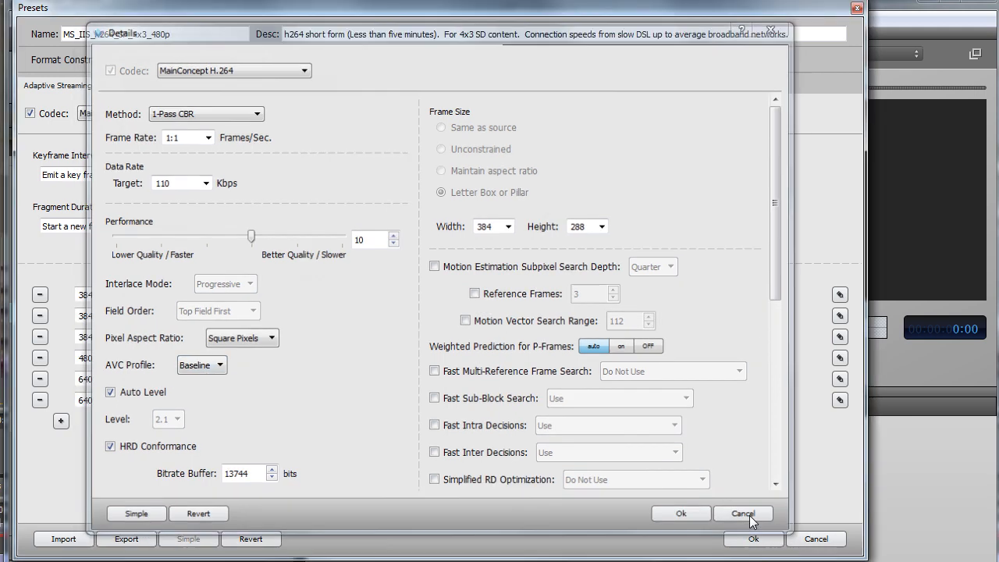
{"action": "left_click", "coordinate": [743, 514]}
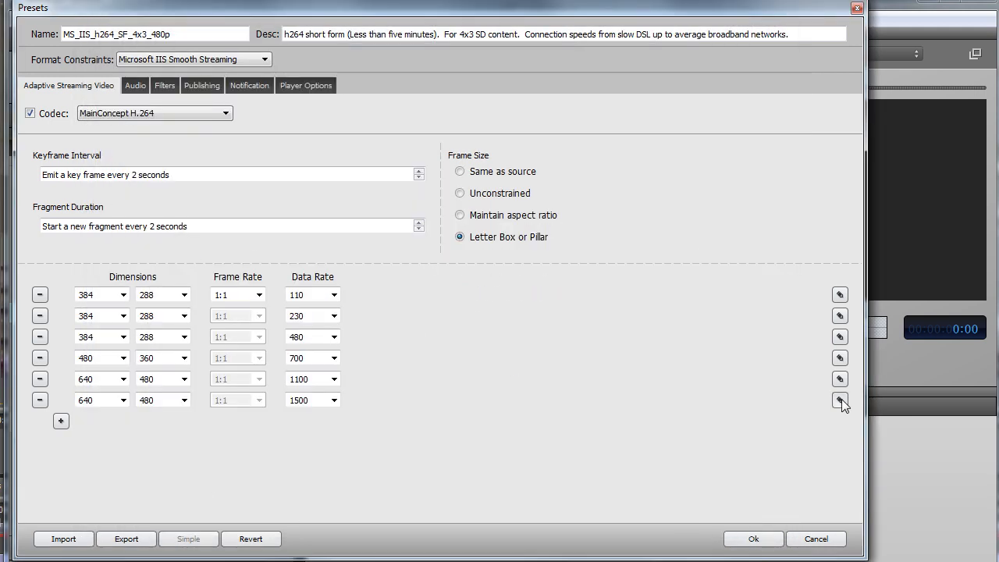
{"action": "left_click", "coordinate": [839, 400]}
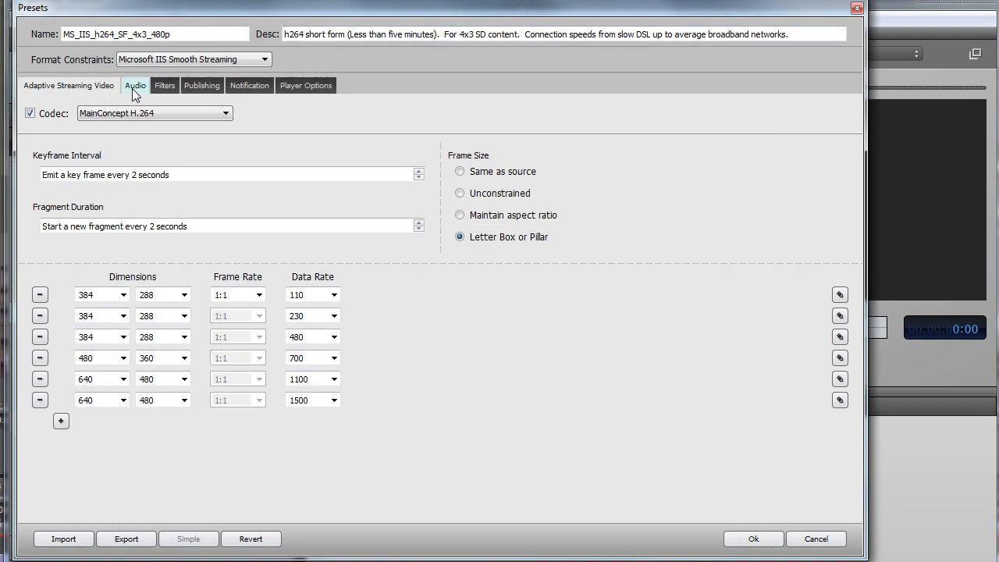
Check the preset's audio settings and fragment duration on the adaptive streaming video page.
{"action": "left_click", "coordinate": [134, 84]}
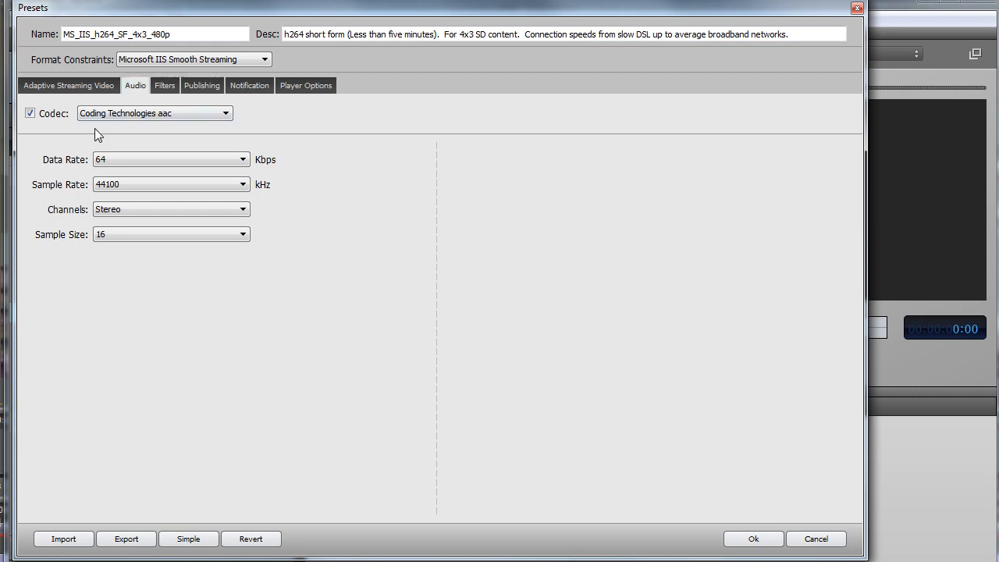
{"action": "left_click", "coordinate": [69, 84]}
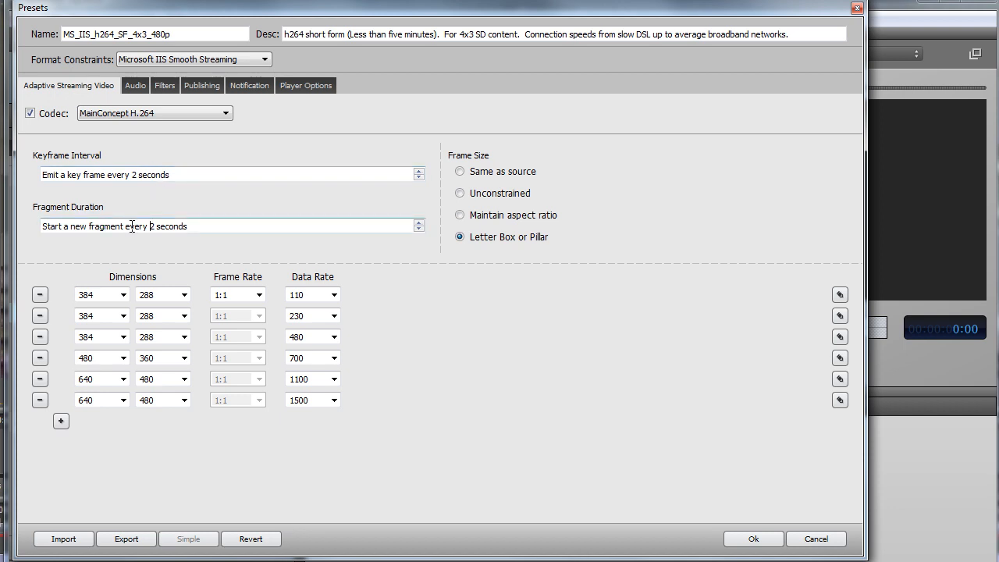
{"action": "left_click", "coordinate": [419, 227]}
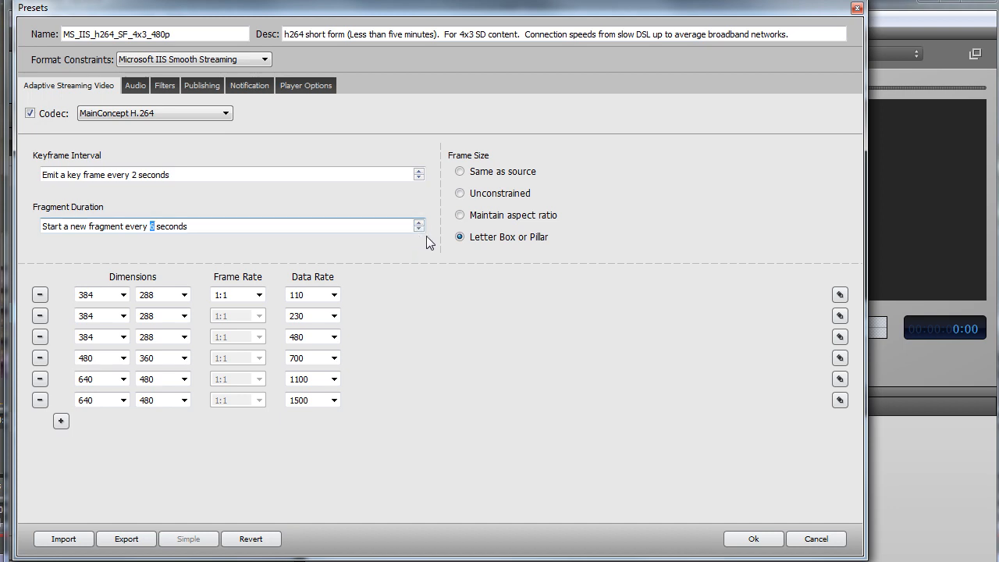
{"action": "mouse_move", "coordinate": [824, 434]}
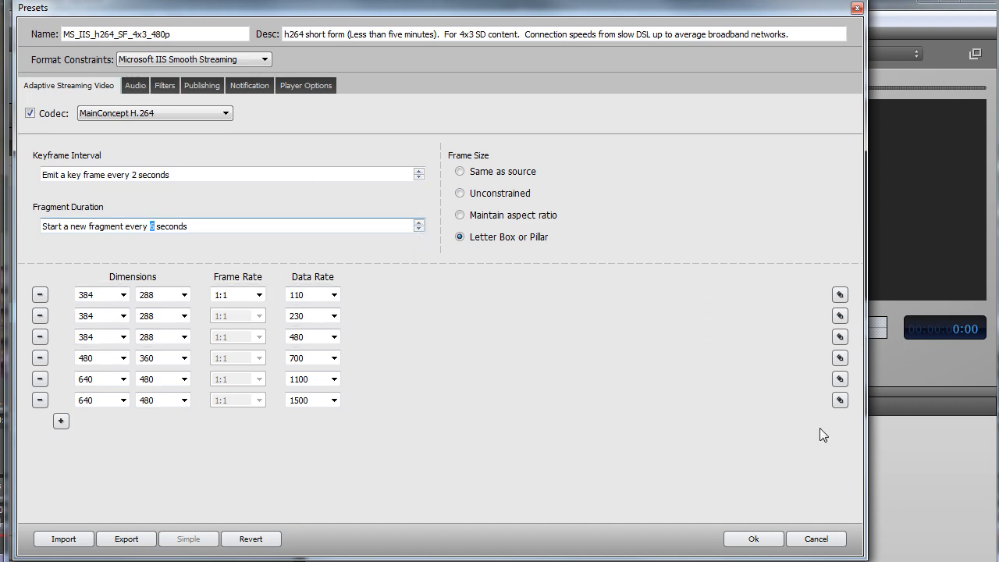
{"action": "mouse_move", "coordinate": [835, 293]}
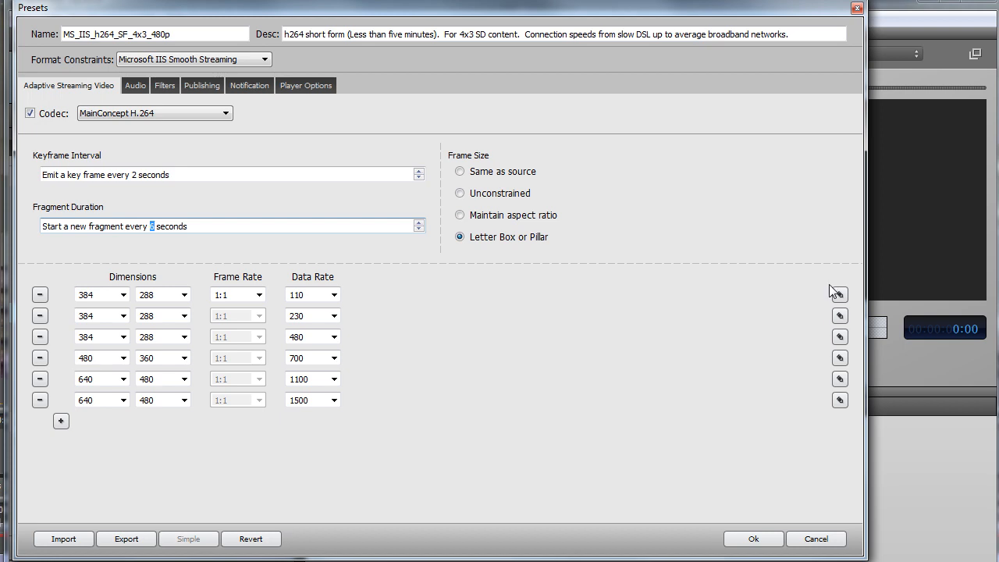
{"action": "mouse_move", "coordinate": [835, 293]}
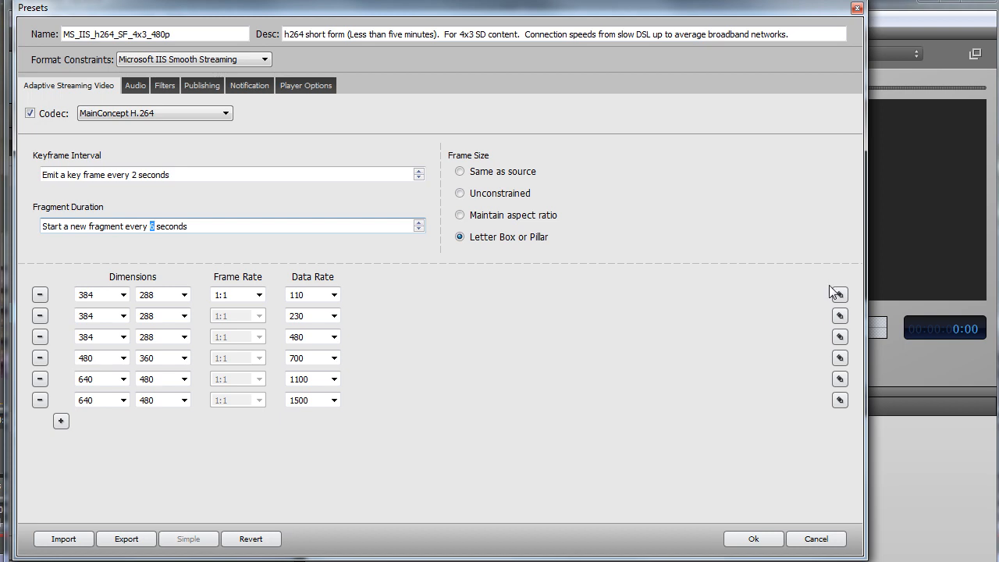
{"action": "left_click", "coordinate": [135, 85]}
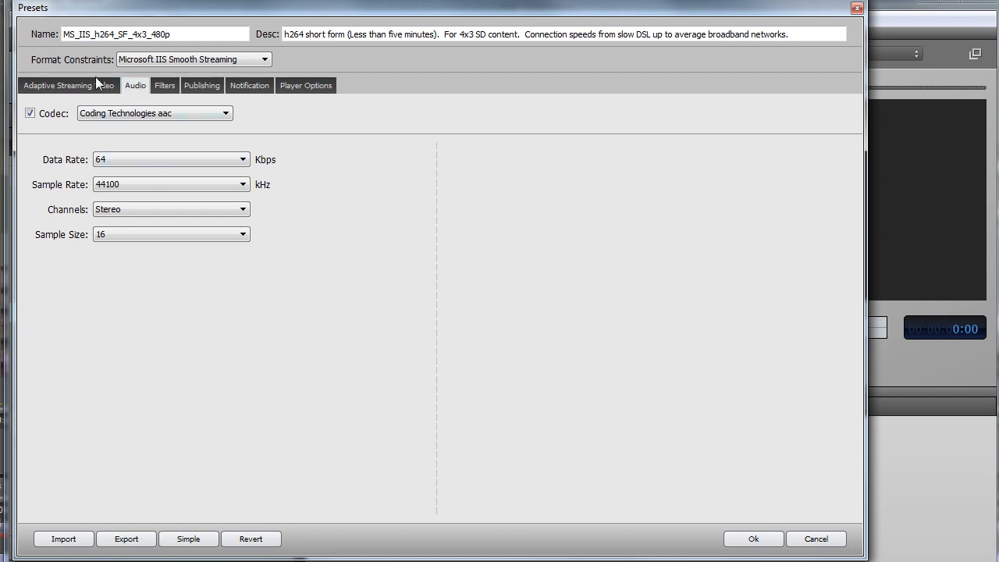
{"action": "left_click", "coordinate": [58, 84]}
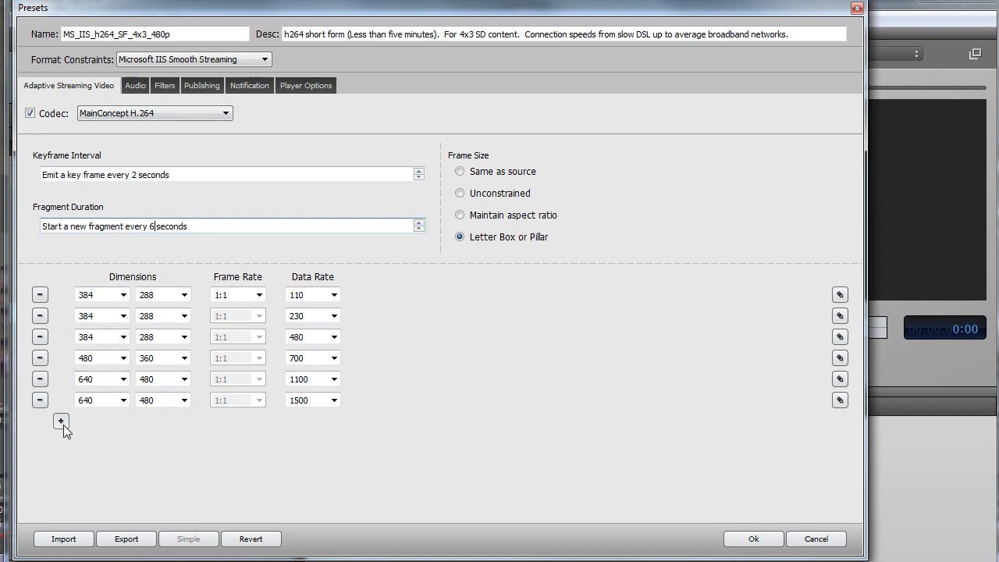
Add a rendition row to the stream list and remove it again.
{"action": "left_click", "coordinate": [61, 421]}
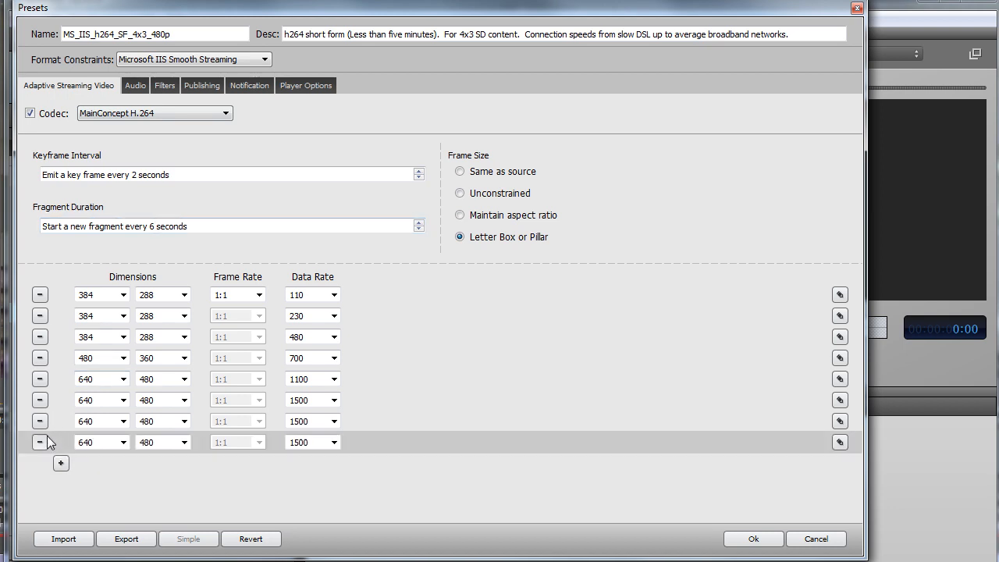
{"action": "left_click", "coordinate": [40, 442]}
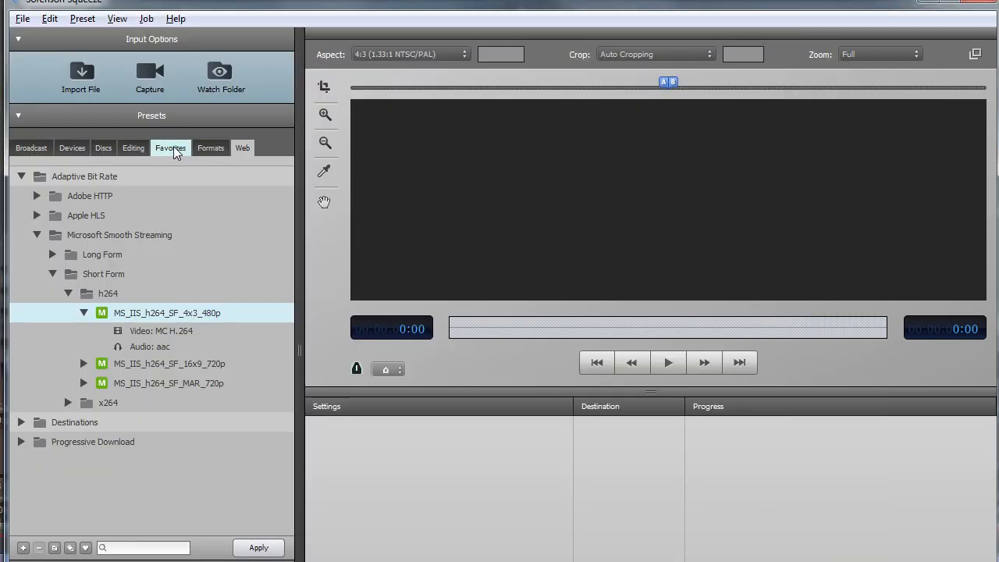
Bring up Squeeze_x264_500's x264 video settings from Favorites and scroll through its parameters unchanged.
{"action": "left_click", "coordinate": [170, 147]}
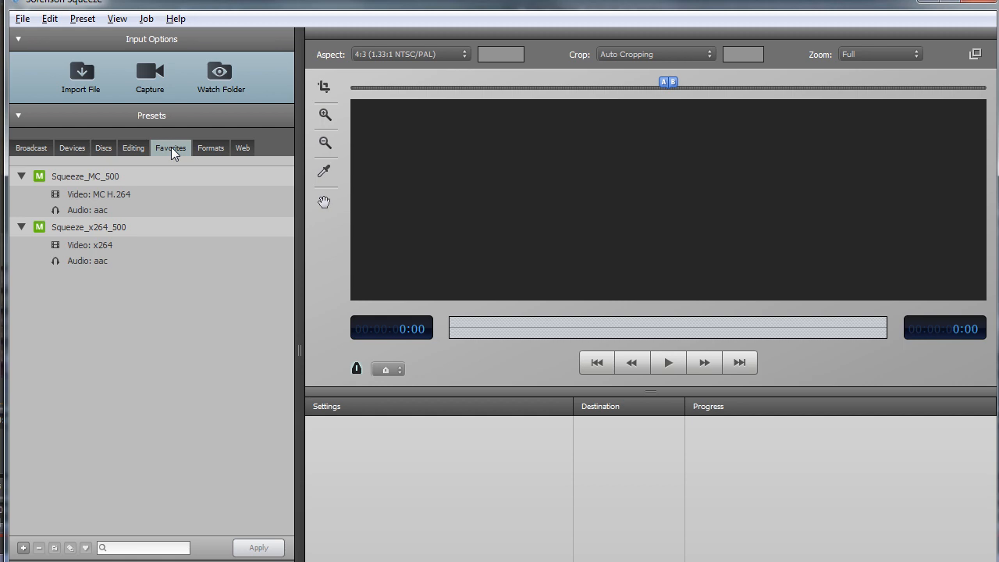
{"action": "mouse_move", "coordinate": [84, 250]}
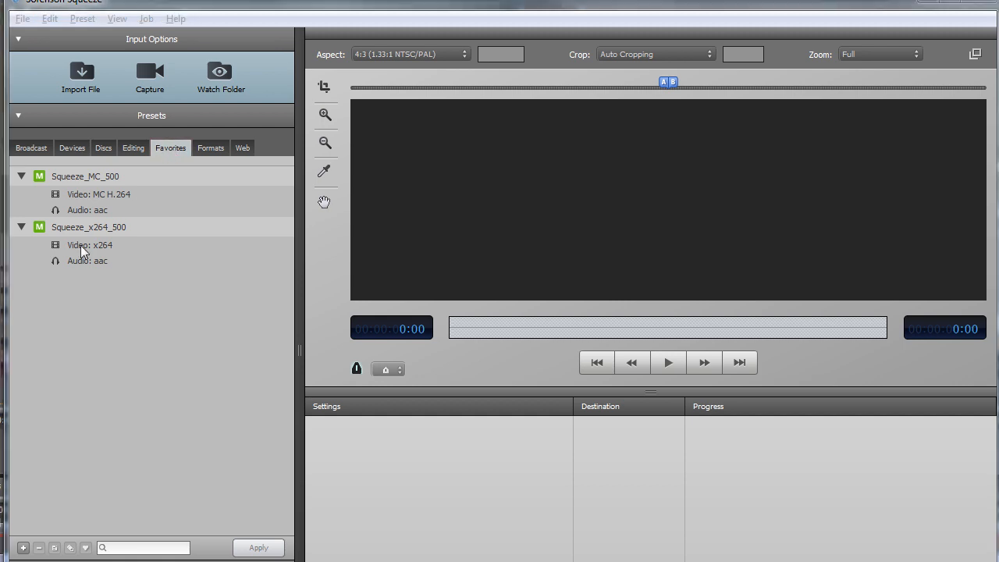
{"action": "double_click", "coordinate": [88, 226]}
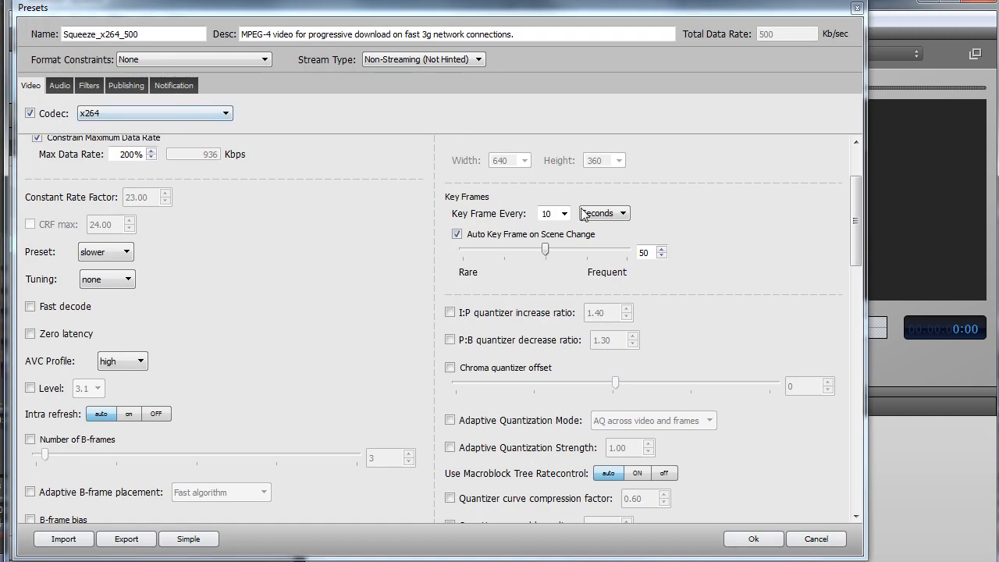
{"action": "scroll", "scroll_direction": "down", "scroll_amount": 3}
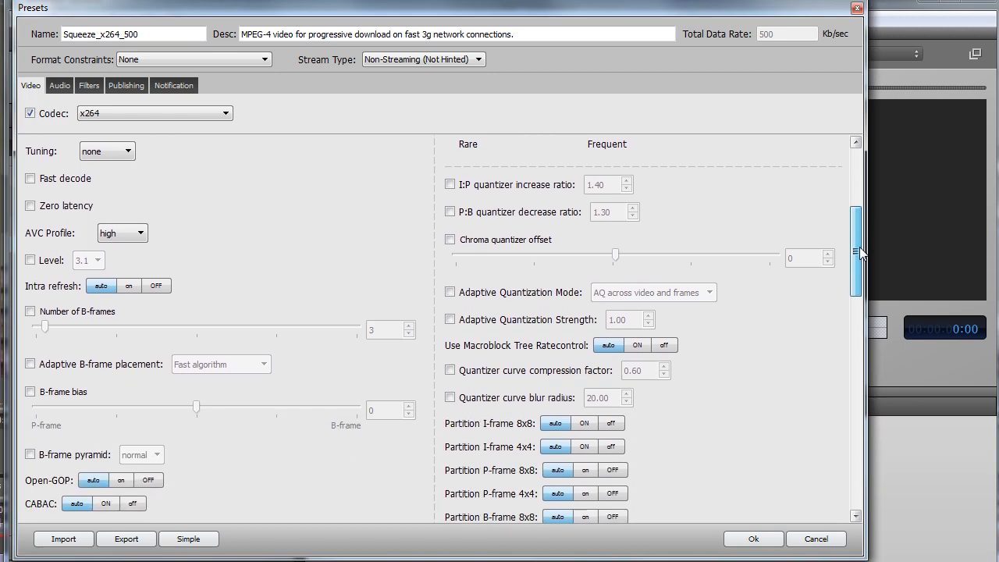
{"action": "scroll", "scroll_direction": "down", "scroll_amount": 3}
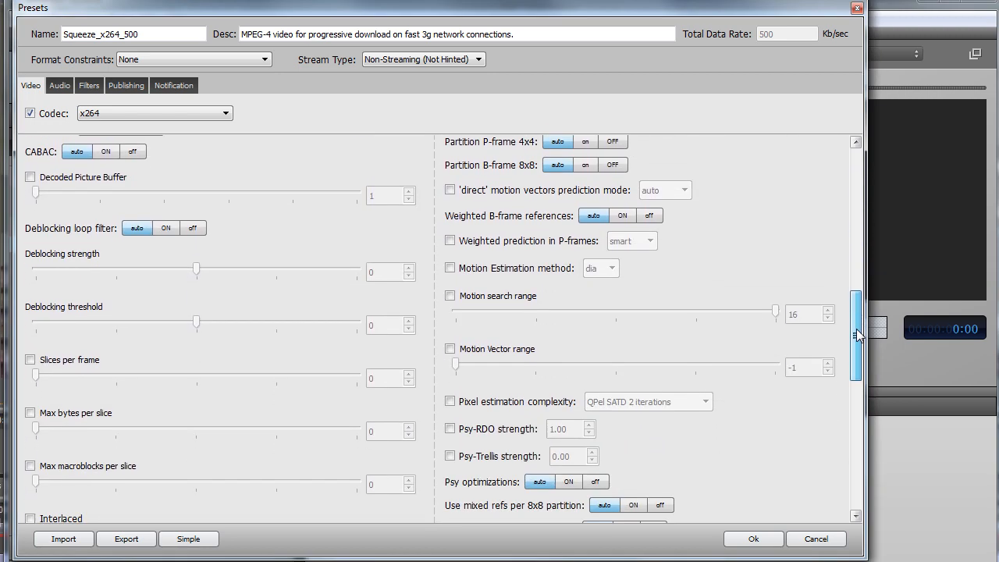
{"action": "scroll", "scroll_direction": "down", "scroll_amount": 3}
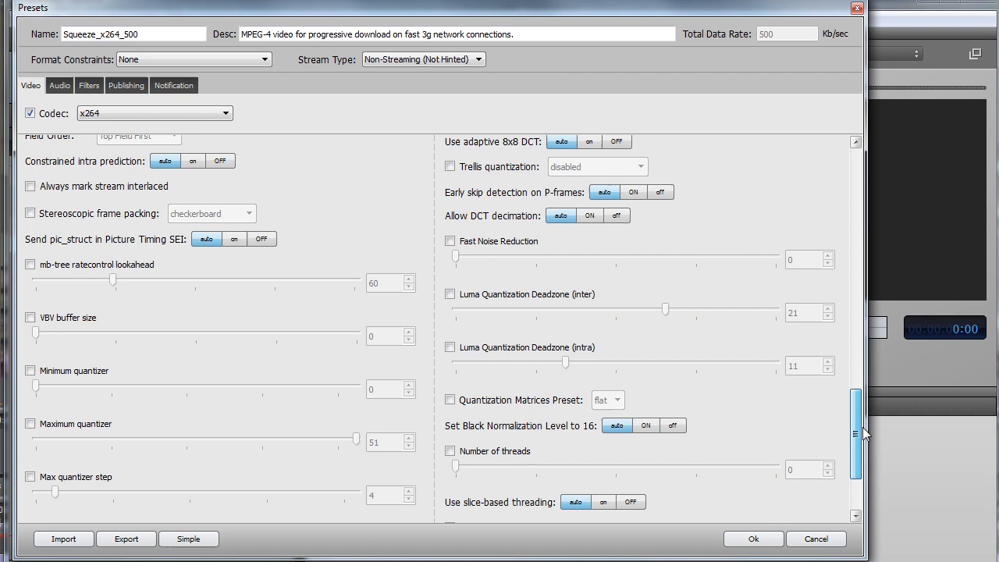
{"action": "scroll", "scroll_direction": "down", "scroll_amount": 3}
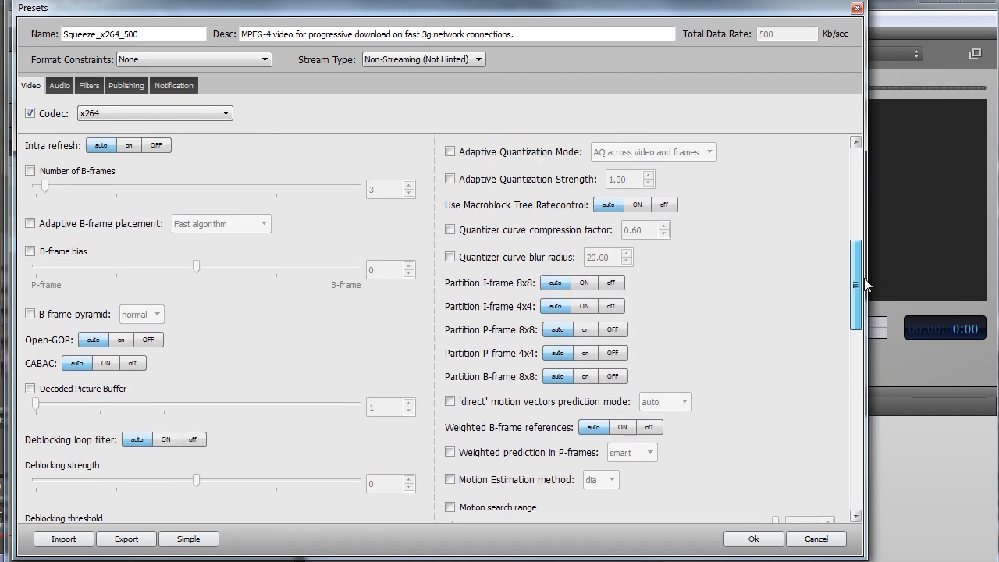
{"action": "scroll", "scroll_direction": "up", "scroll_amount": 3}
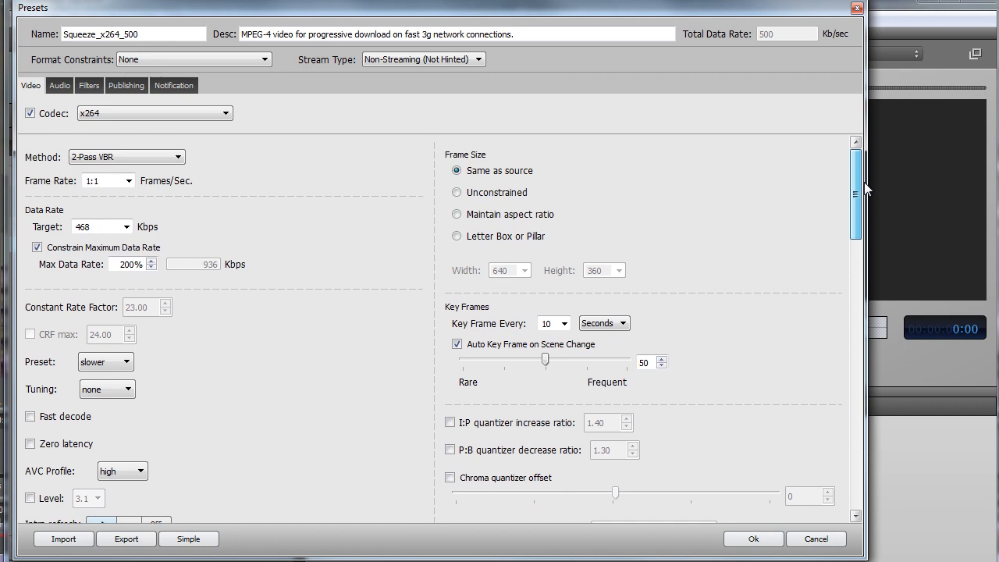
{"action": "scroll", "scroll_direction": "down", "scroll_amount": 3}
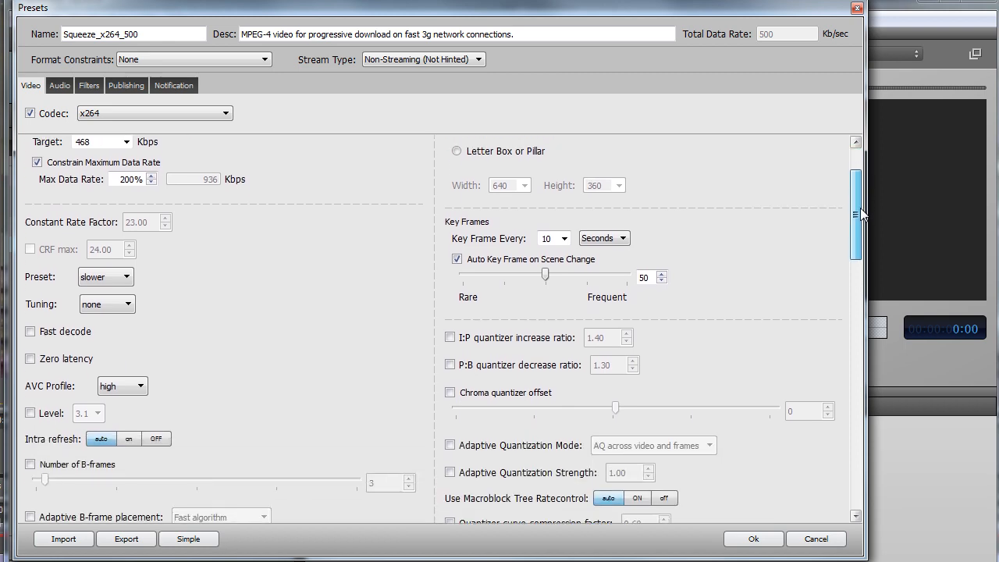
{"action": "scroll", "scroll_direction": "down", "scroll_amount": 3}
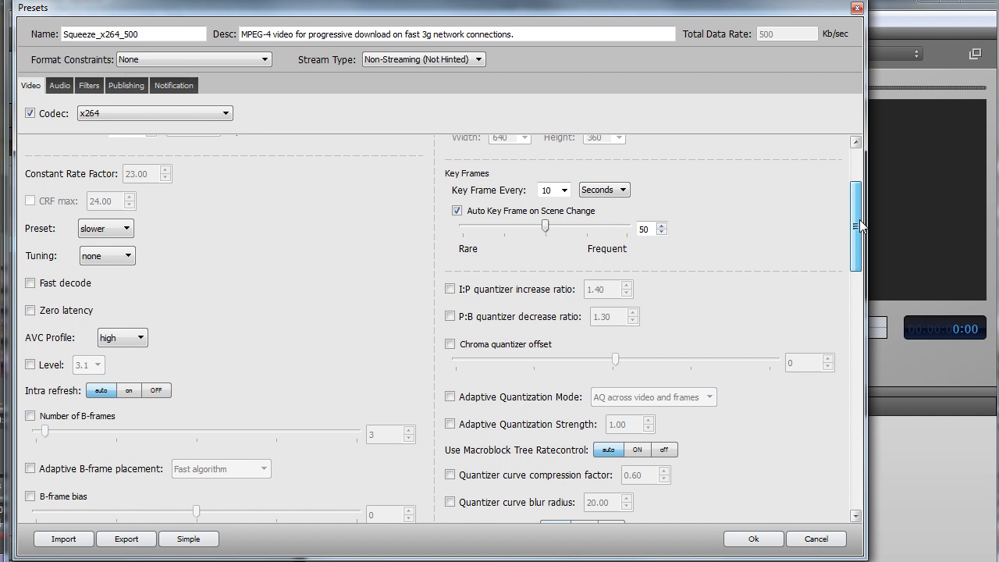
{"action": "scroll", "scroll_direction": "up", "scroll_amount": 3}
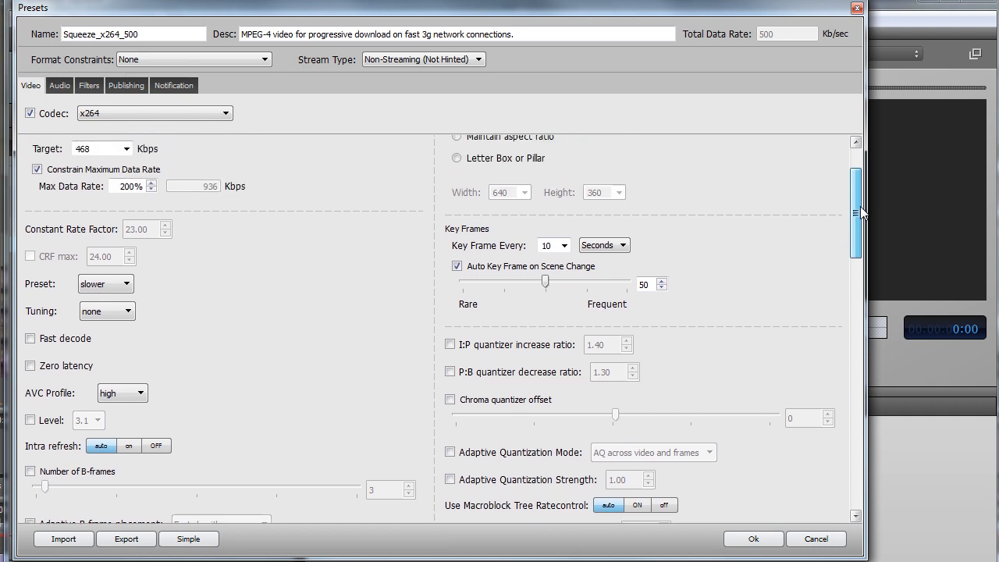
{"action": "scroll", "scroll_direction": "up", "scroll_amount": 3}
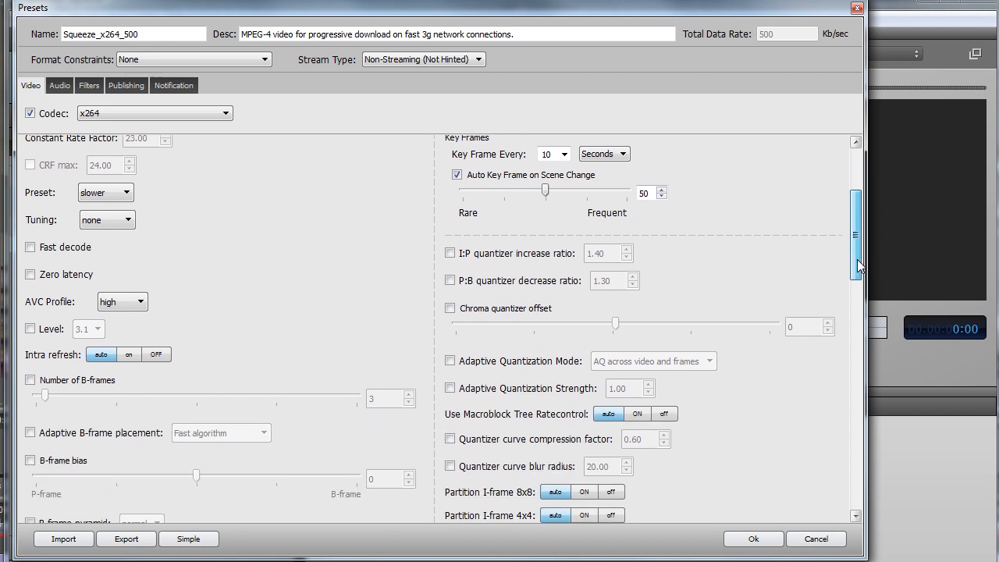
{"action": "left_click", "coordinate": [106, 191]}
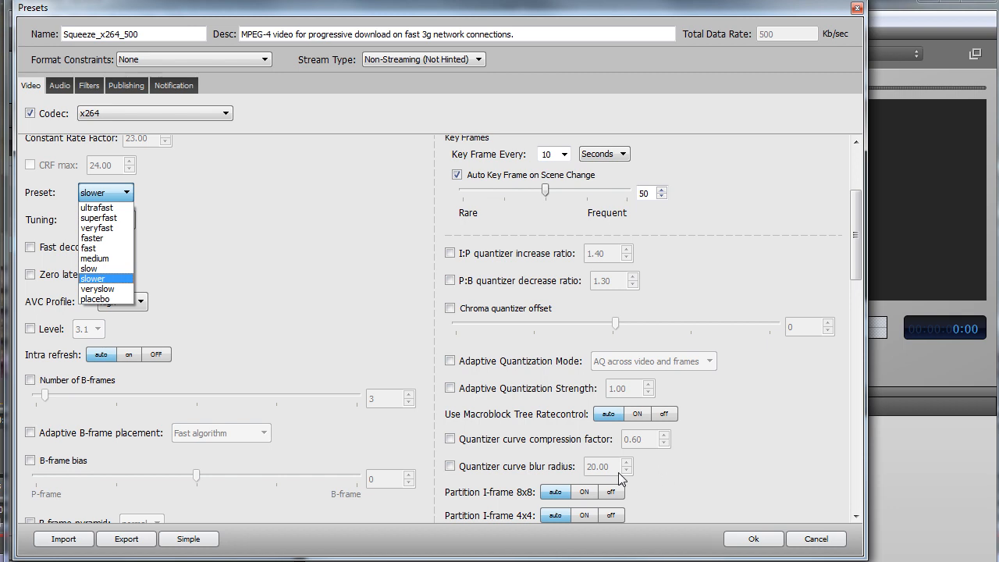
{"action": "mouse_move", "coordinate": [113, 281]}
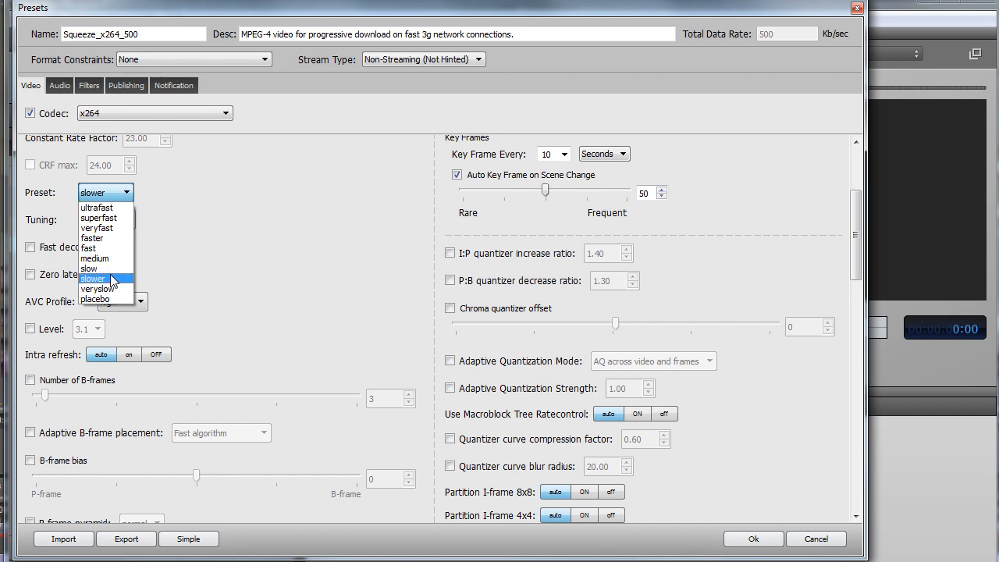
{"action": "left_click", "coordinate": [93, 278]}
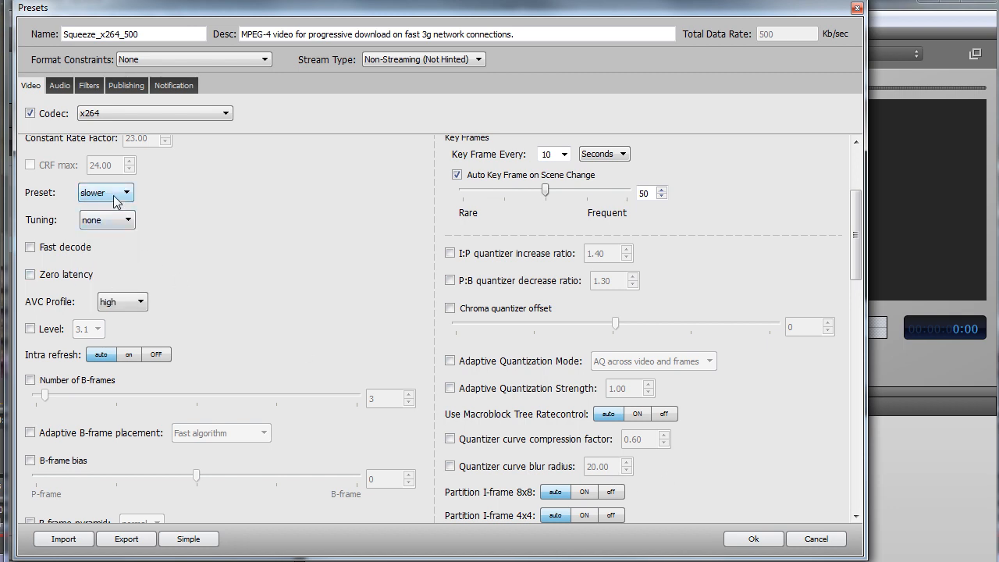
{"action": "left_click", "coordinate": [106, 192]}
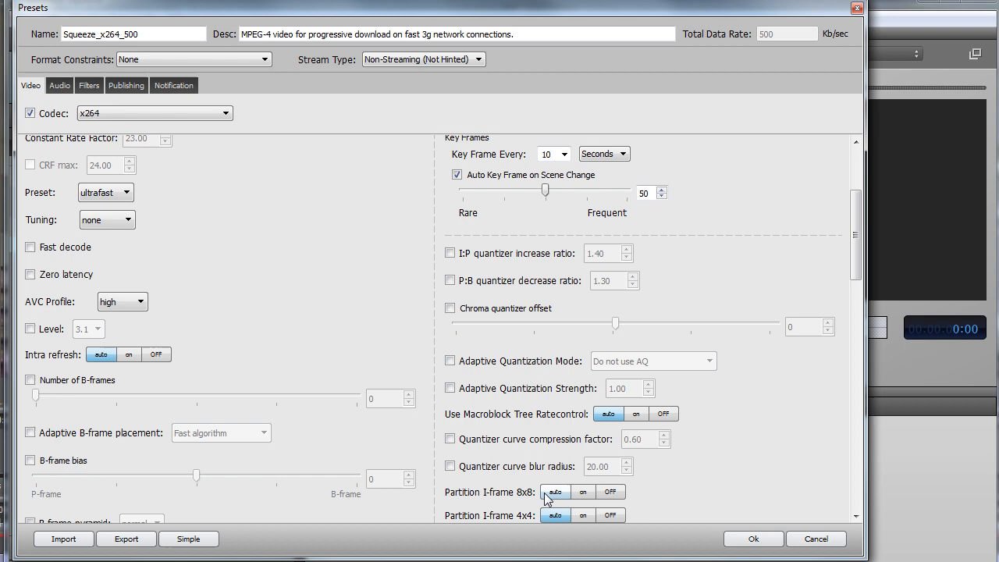
{"action": "mouse_move", "coordinate": [549, 502]}
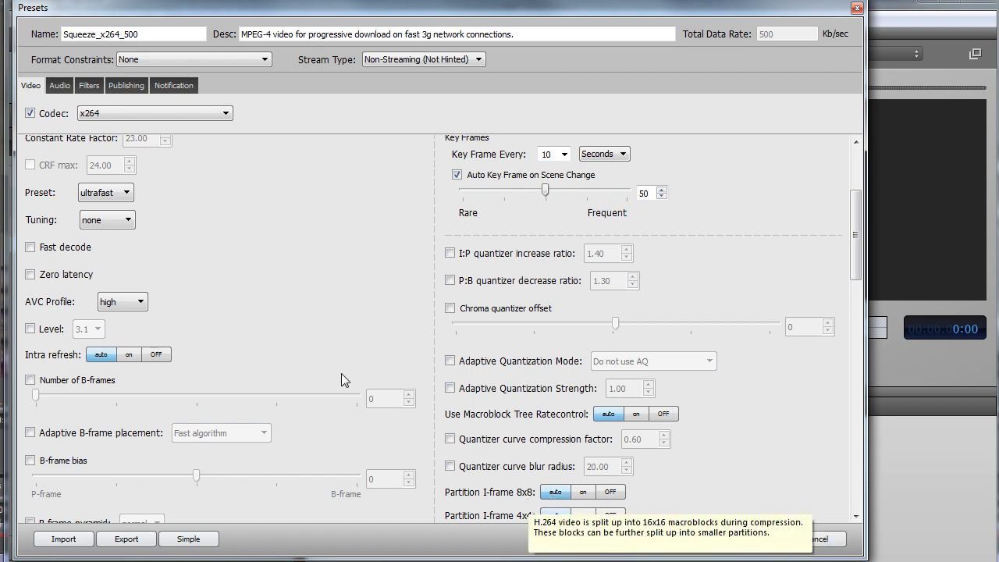
{"action": "mouse_move", "coordinate": [131, 212]}
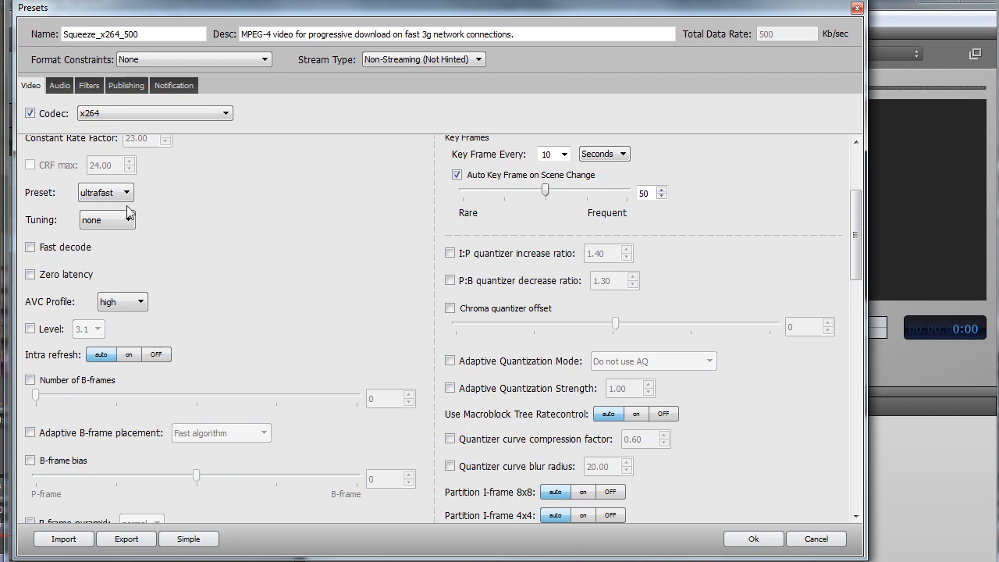
{"action": "mouse_move", "coordinate": [611, 492]}
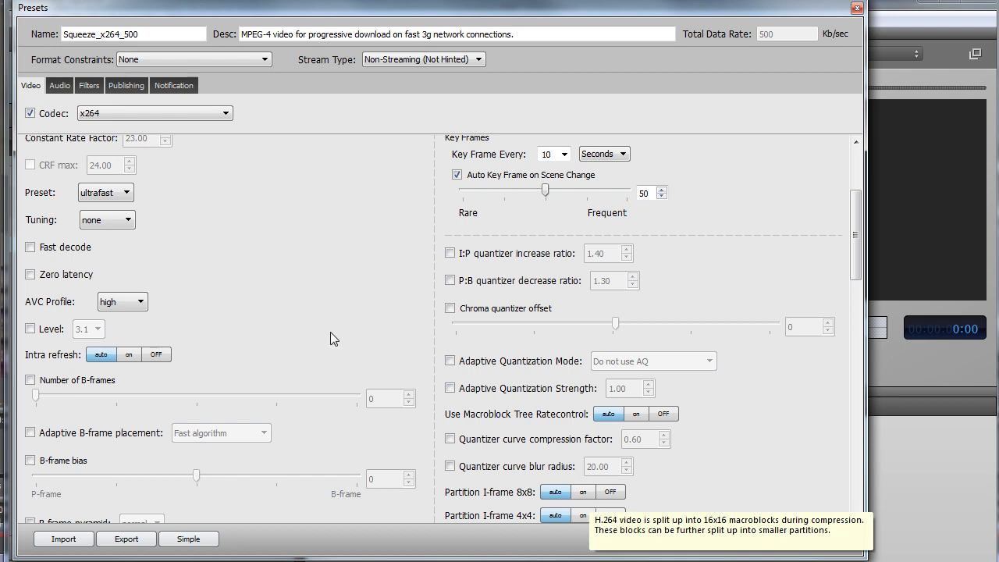
{"action": "left_click", "coordinate": [106, 192]}
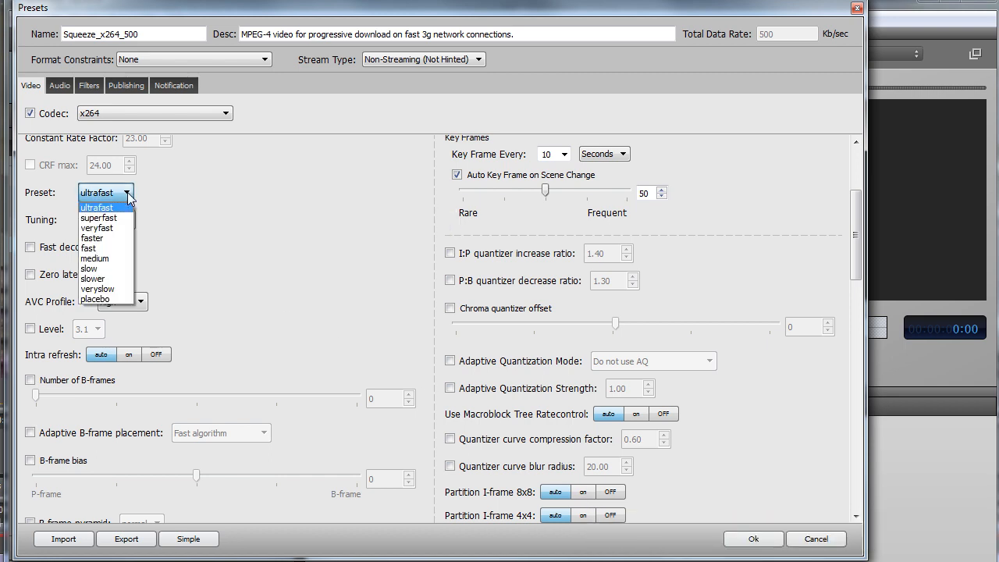
{"action": "left_click", "coordinate": [92, 278]}
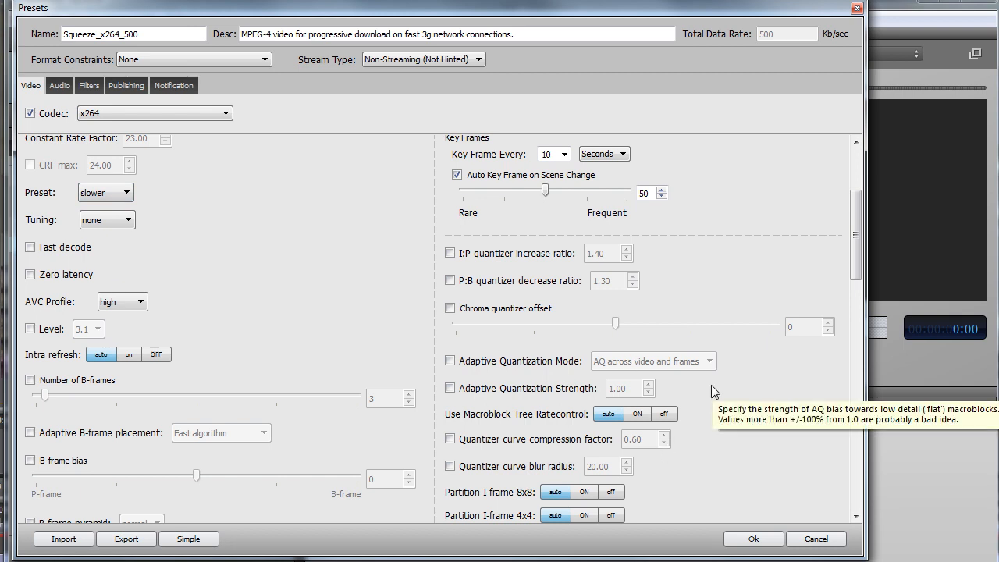
{"action": "mouse_move", "coordinate": [502, 449]}
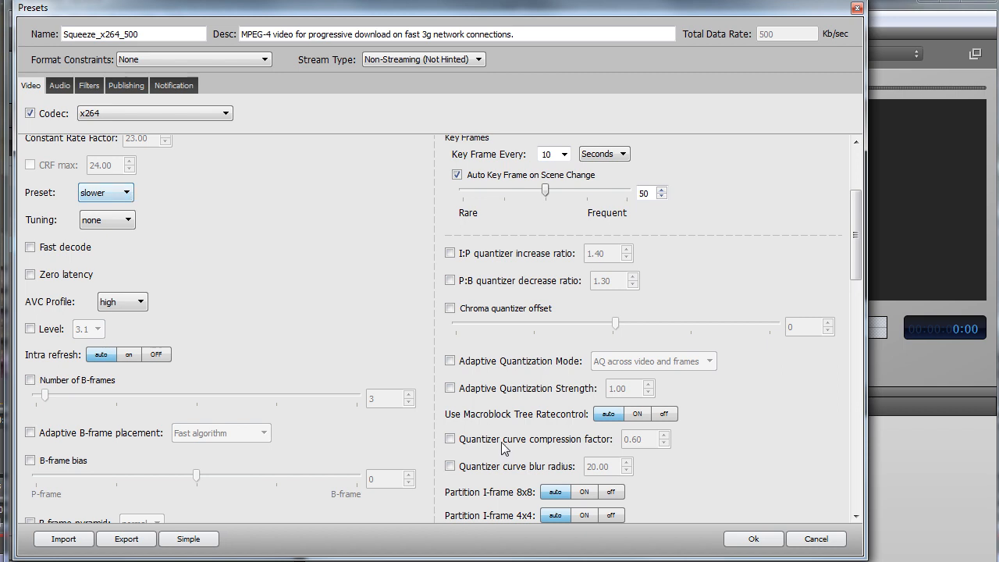
{"action": "left_click", "coordinate": [449, 360]}
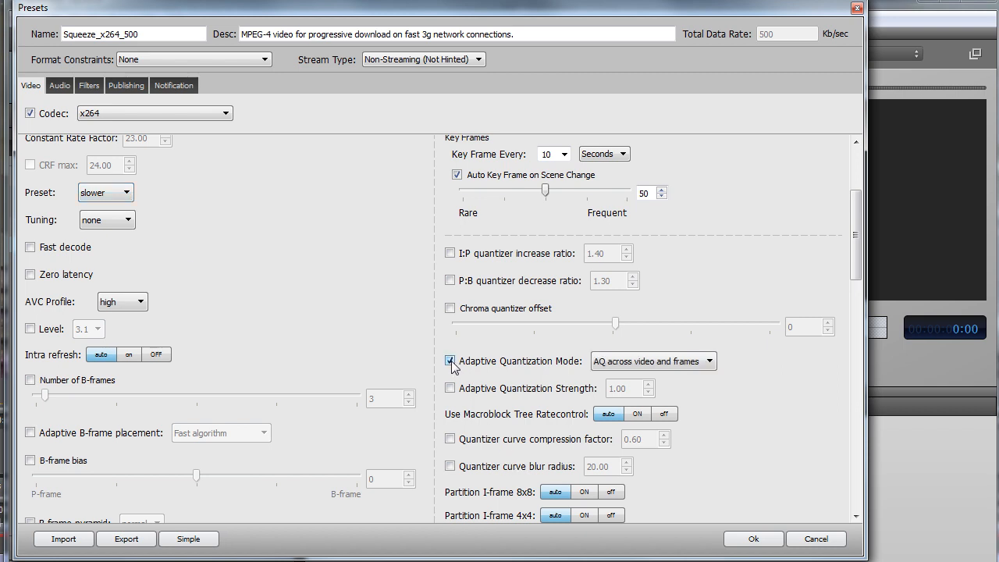
{"action": "left_click", "coordinate": [652, 360]}
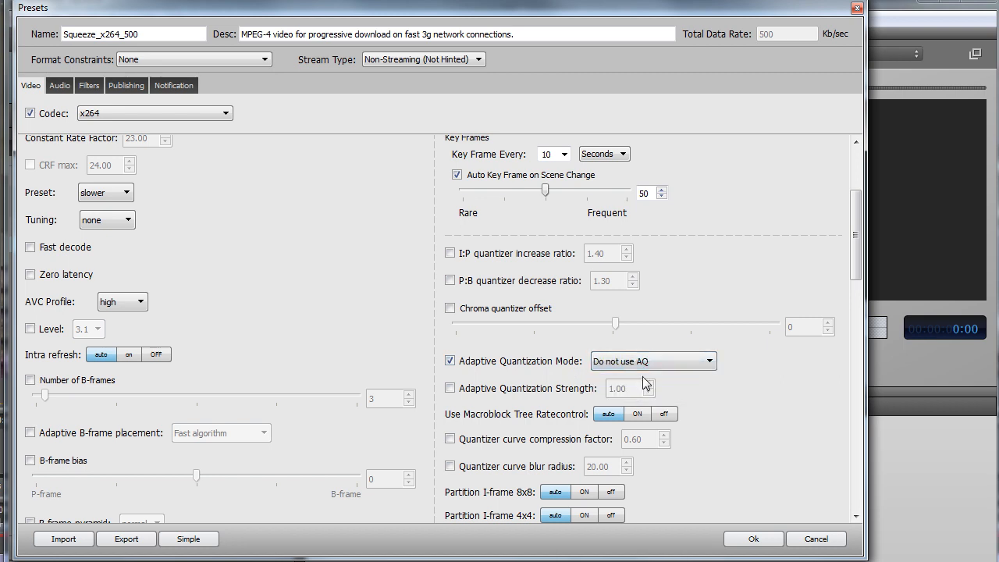
{"action": "left_click", "coordinate": [128, 218]}
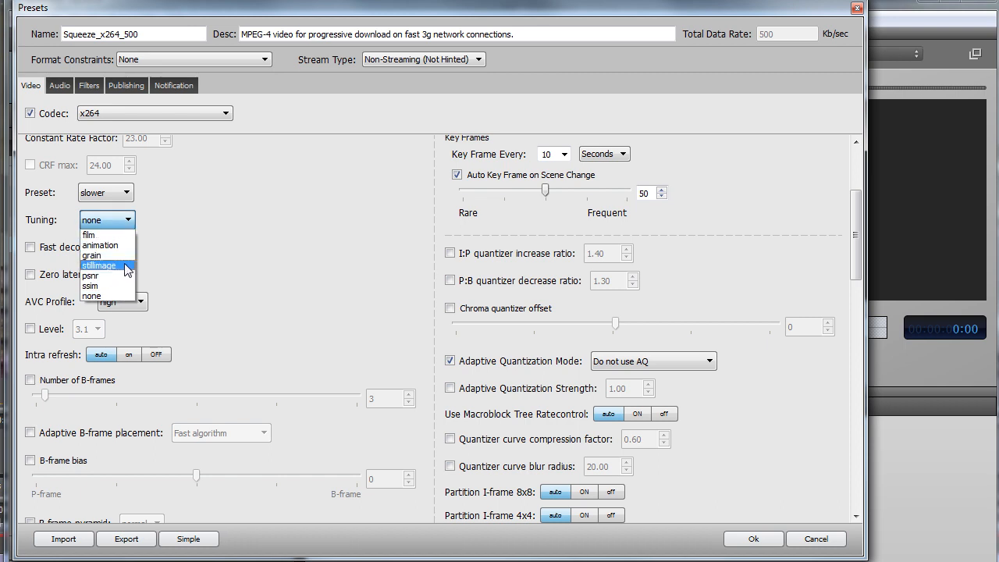
{"action": "mouse_move", "coordinate": [90, 275]}
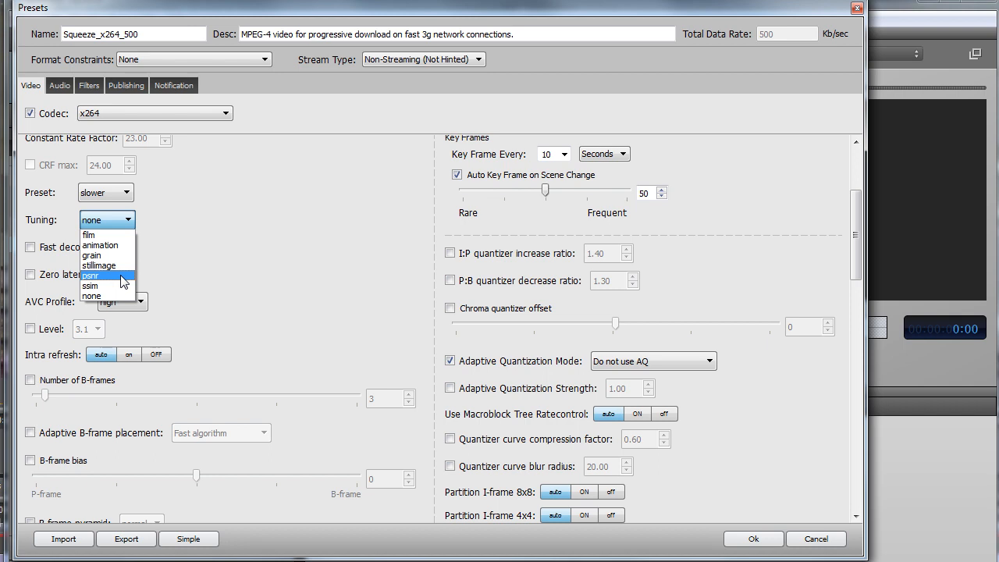
{"action": "left_click", "coordinate": [92, 295]}
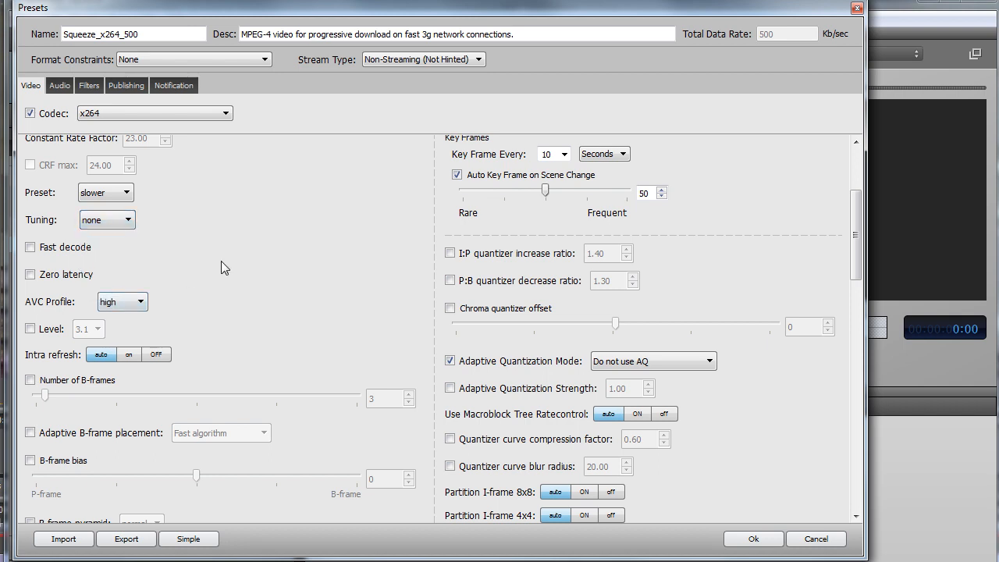
{"action": "mouse_move", "coordinate": [815, 538]}
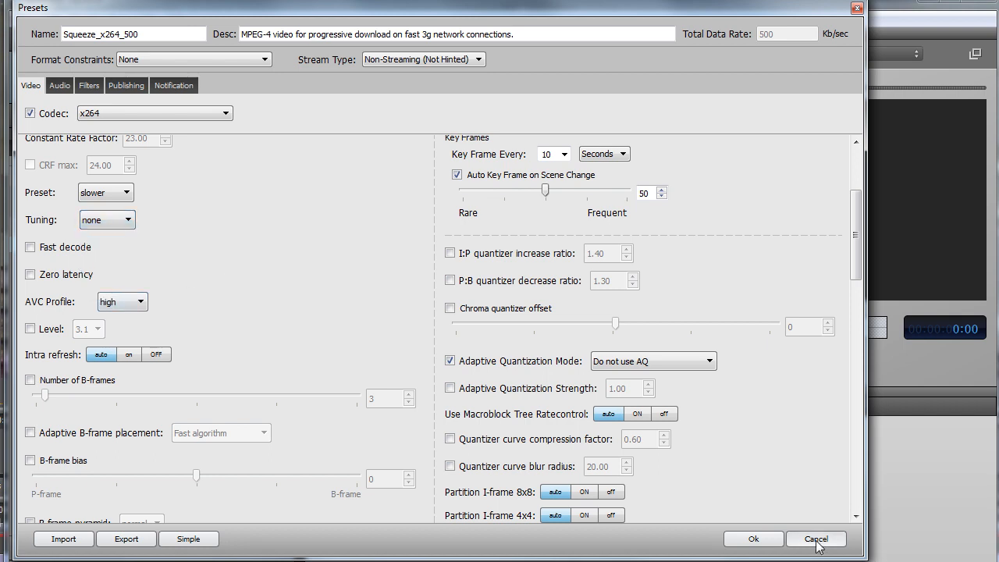
Cancel the x264 preset edits and scroll through Squeeze_MC_500's MainConcept H.264 video settings.
{"action": "left_click", "coordinate": [815, 540]}
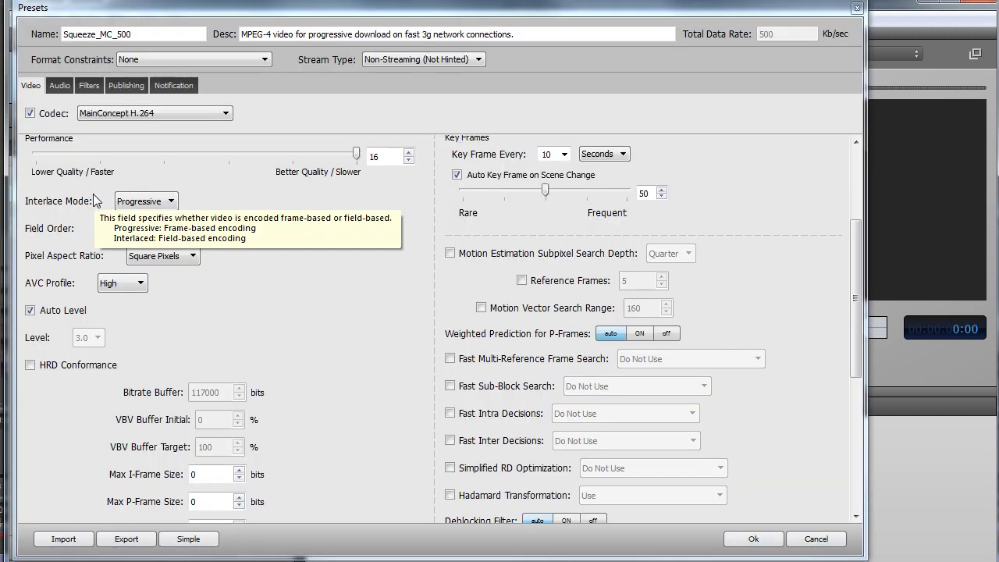
{"action": "scroll", "scroll_direction": "down", "scroll_amount": 3}
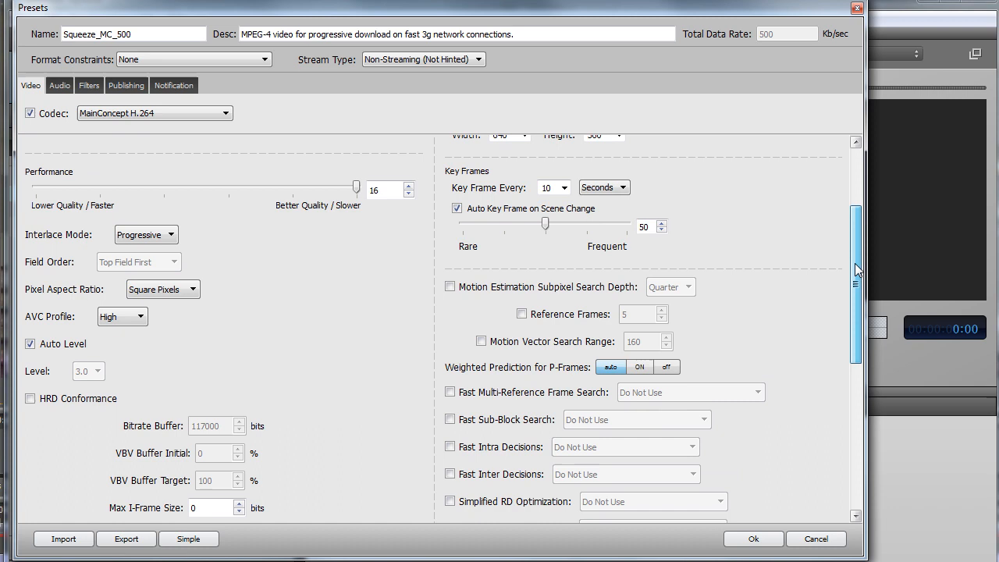
{"action": "scroll", "scroll_direction": "up", "scroll_amount": 3}
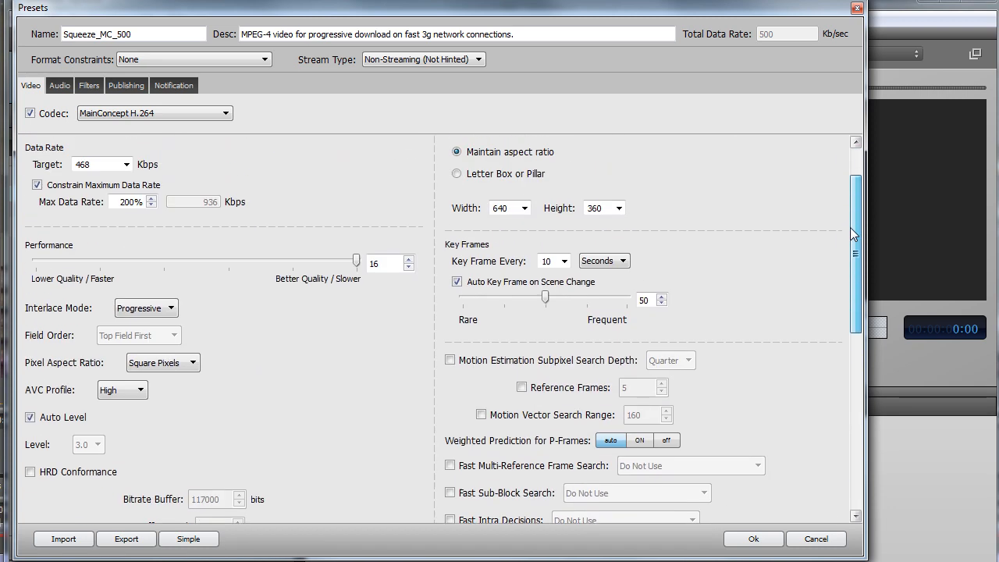
{"action": "scroll", "scroll_direction": "down", "scroll_amount": 3}
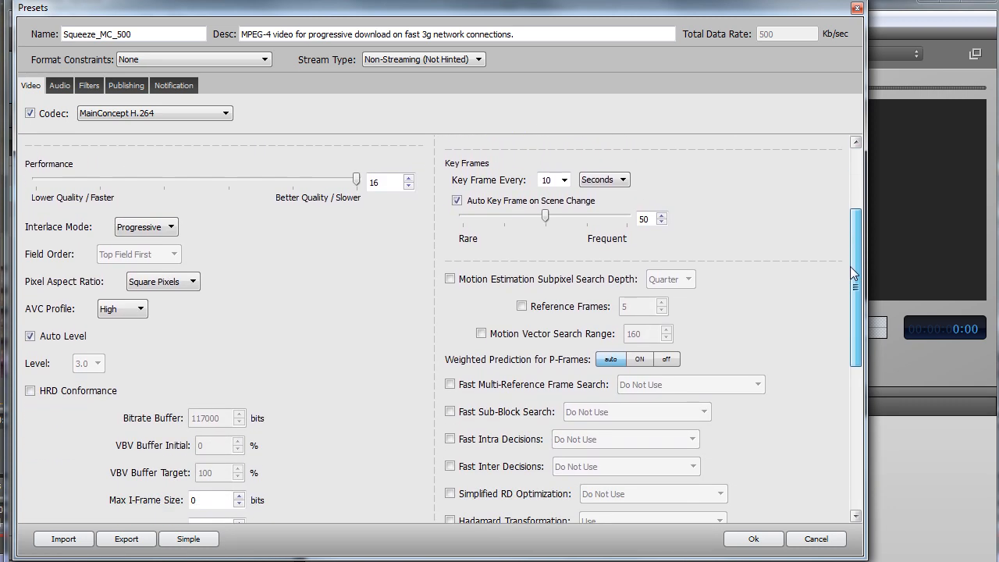
{"action": "scroll", "scroll_direction": "up", "scroll_amount": 3}
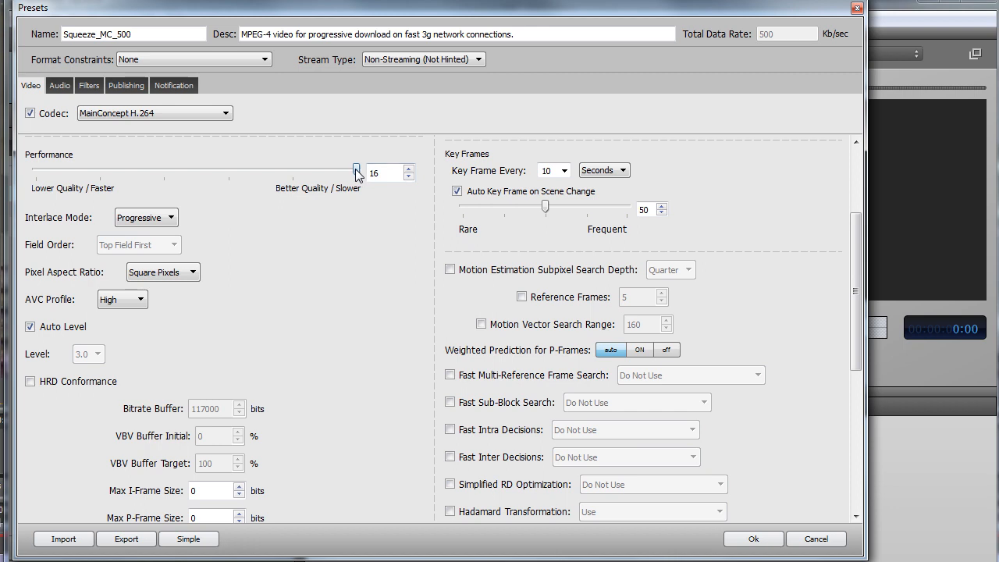
Try MainConcept performance values 4, 11, 8 and 10 on the speed/quality slider.
{"action": "left_click_drag", "start_coordinate": [356, 170], "coordinate": [100, 168]}
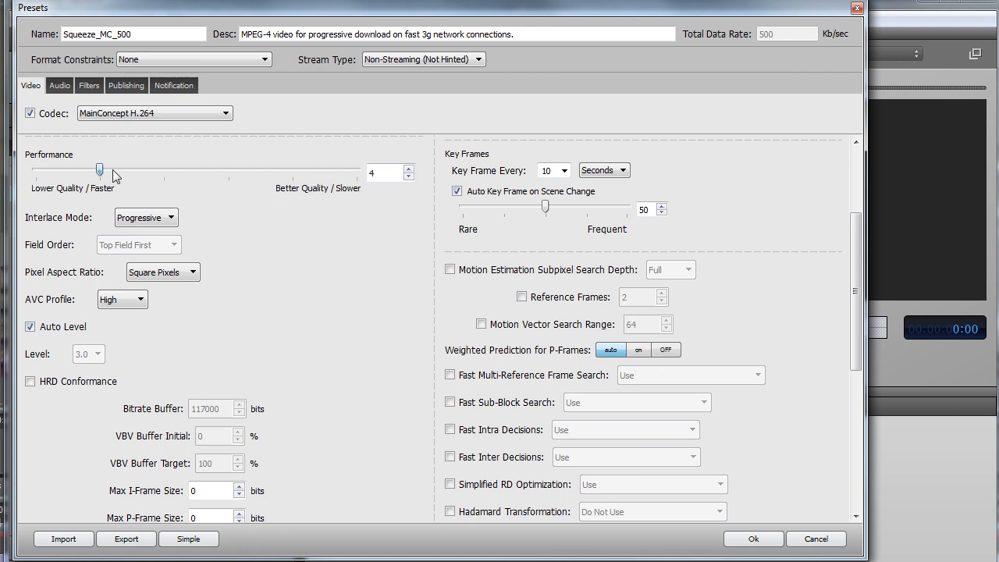
{"action": "left_click_drag", "start_coordinate": [100, 169], "coordinate": [248, 169]}
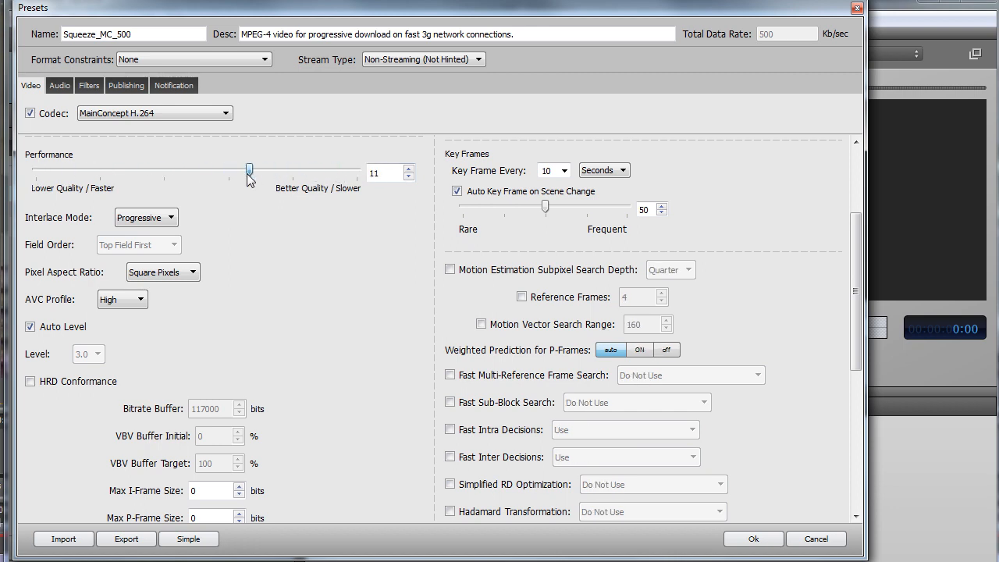
{"action": "left_click_drag", "start_coordinate": [248, 168], "coordinate": [185, 168]}
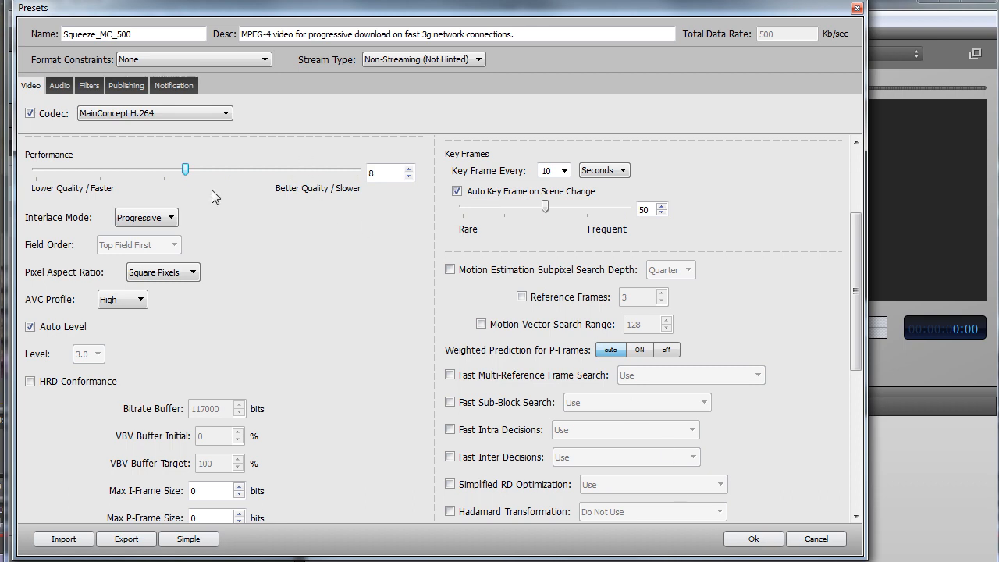
{"action": "mouse_move", "coordinate": [185, 168]}
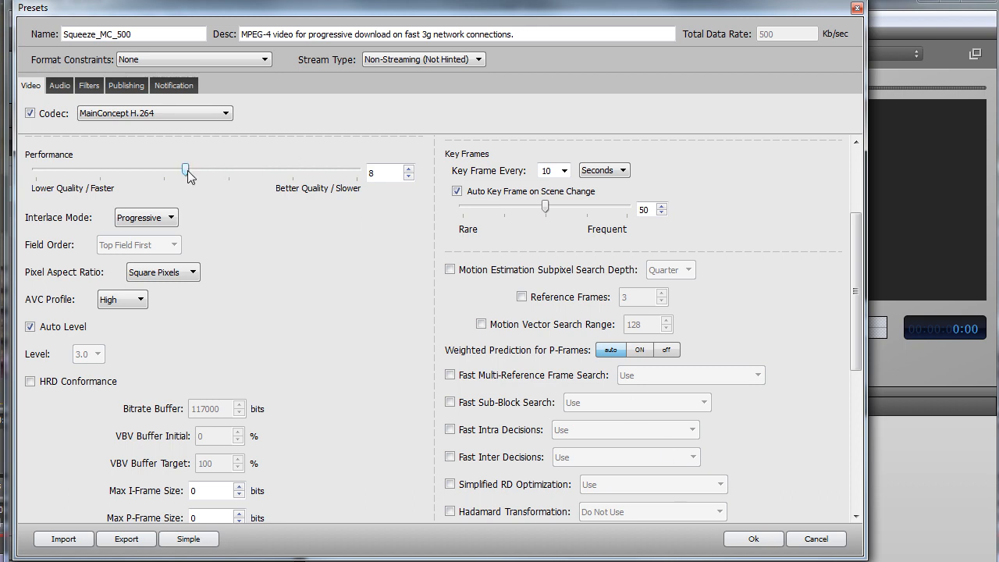
{"action": "left_click_drag", "start_coordinate": [186, 168], "coordinate": [269, 168]}
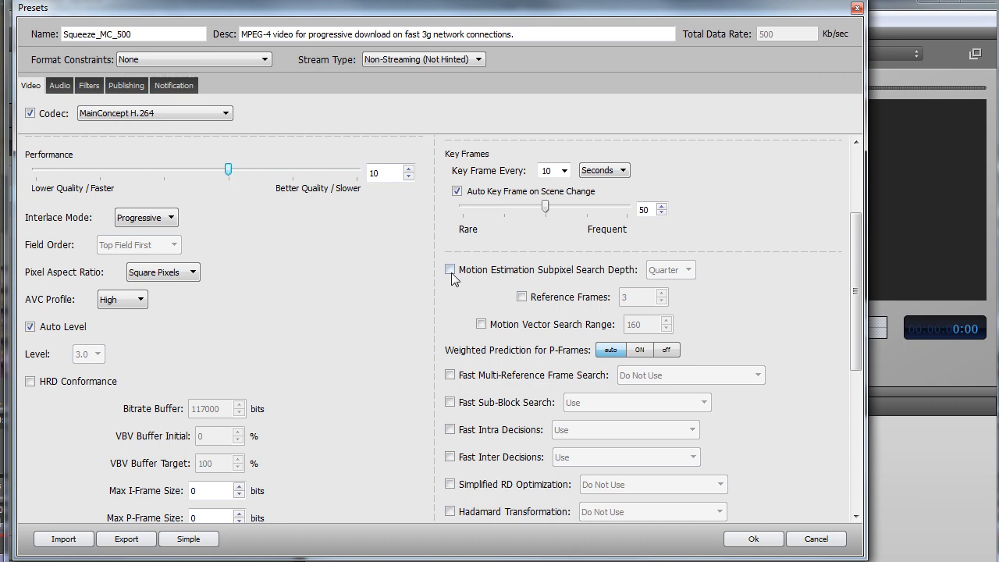
Enable Motion Estimation Subpixel Search Depth at Full and settle performance at 15.
{"action": "left_click", "coordinate": [669, 268]}
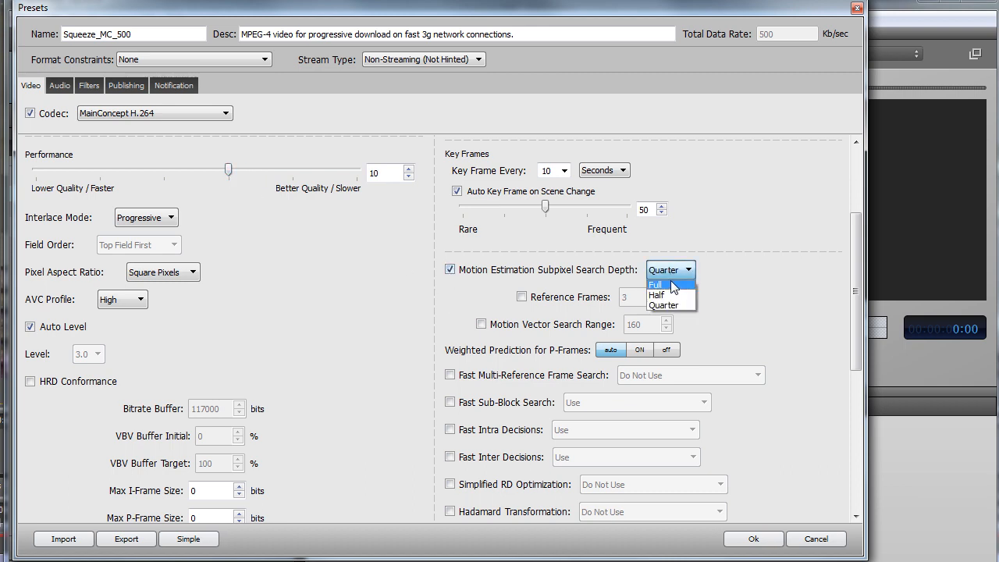
{"action": "left_click", "coordinate": [656, 284]}
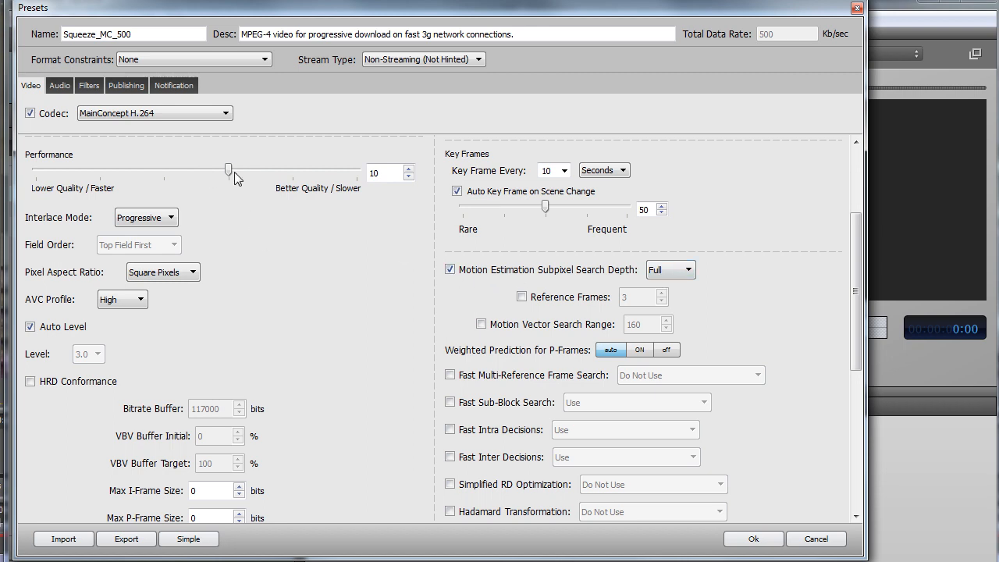
{"action": "left_click_drag", "start_coordinate": [228, 168], "coordinate": [184, 169]}
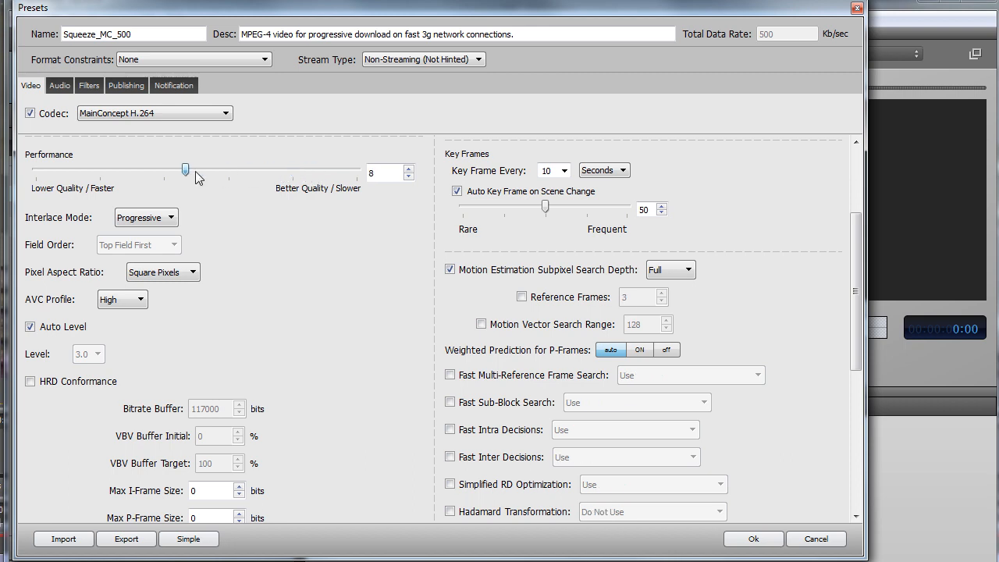
{"action": "left_click_drag", "start_coordinate": [184, 168], "coordinate": [335, 168]}
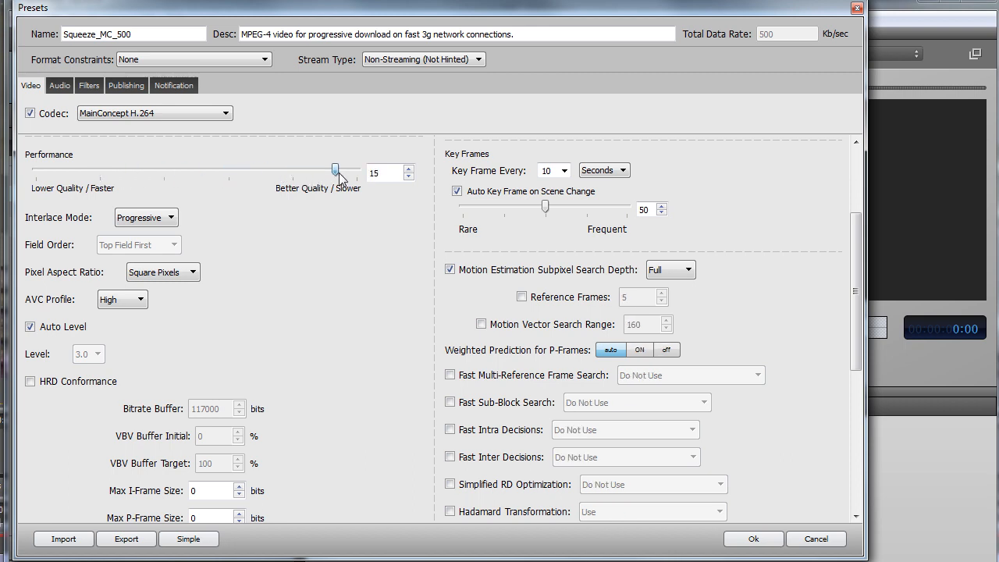
{"action": "left_click_drag", "start_coordinate": [336, 169], "coordinate": [291, 169]}
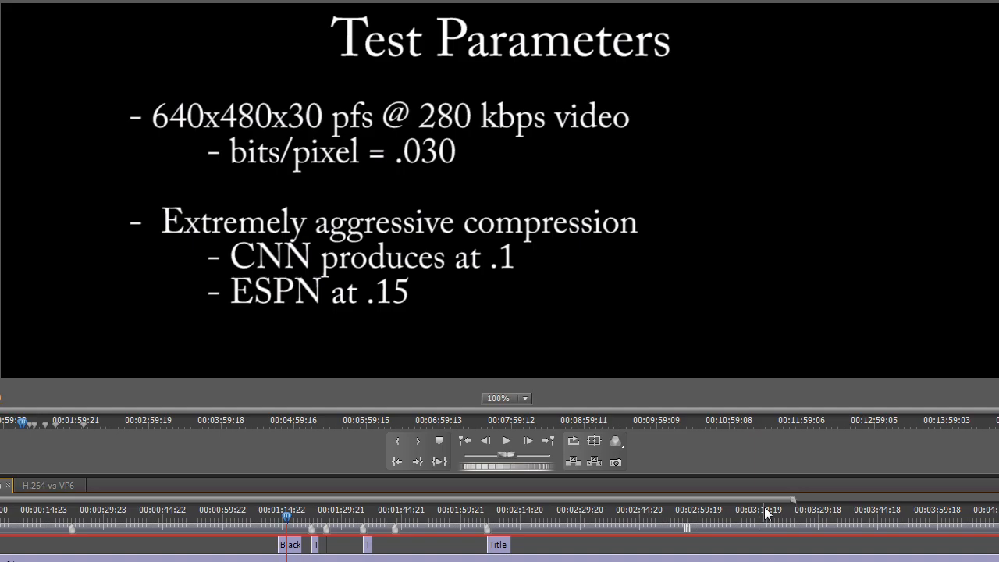
{"action": "mouse_move", "coordinate": [505, 75]}
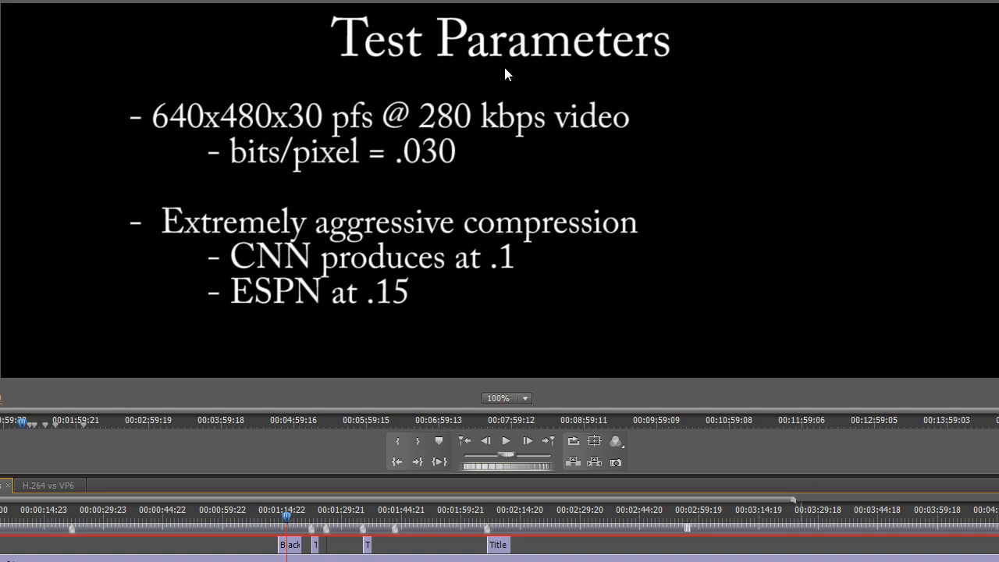
{"action": "mouse_move", "coordinate": [253, 128]}
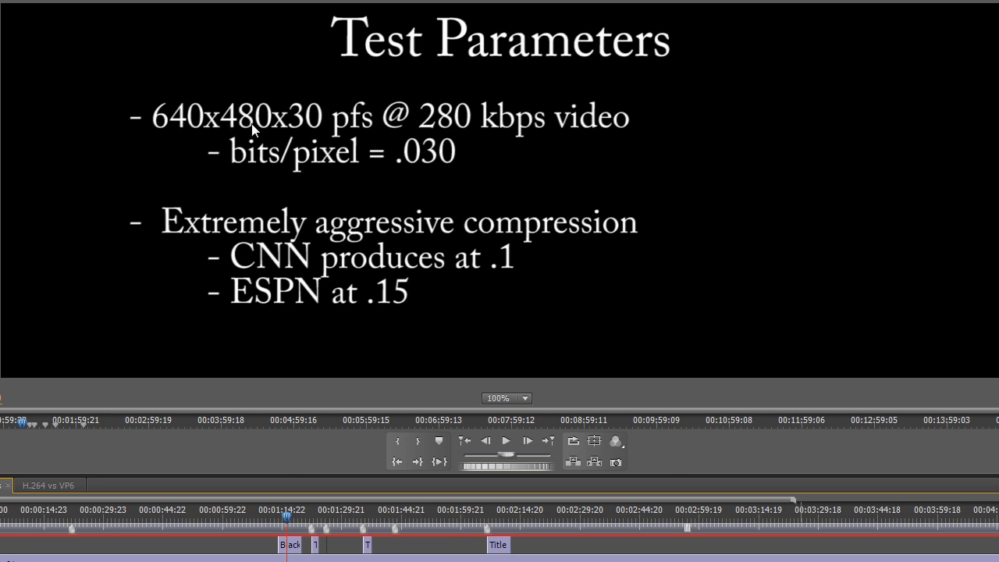
{"action": "mouse_move", "coordinate": [341, 128]}
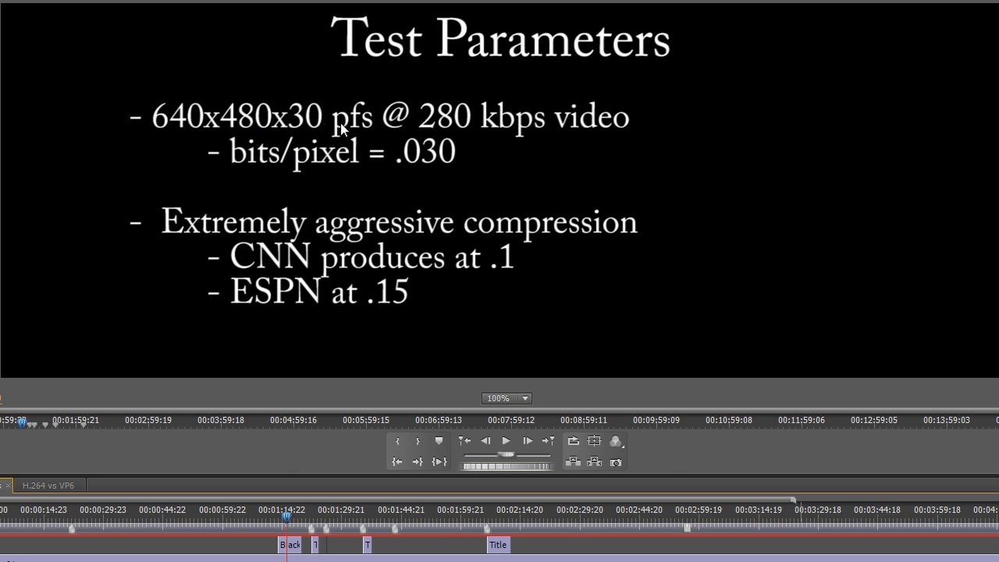
{"action": "mouse_move", "coordinate": [460, 131]}
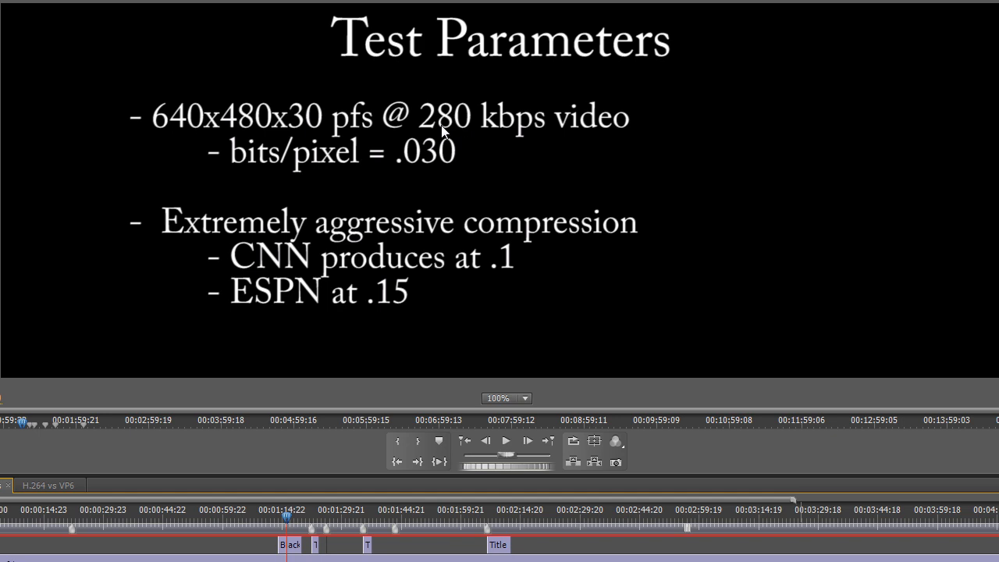
{"action": "mouse_move", "coordinate": [253, 162]}
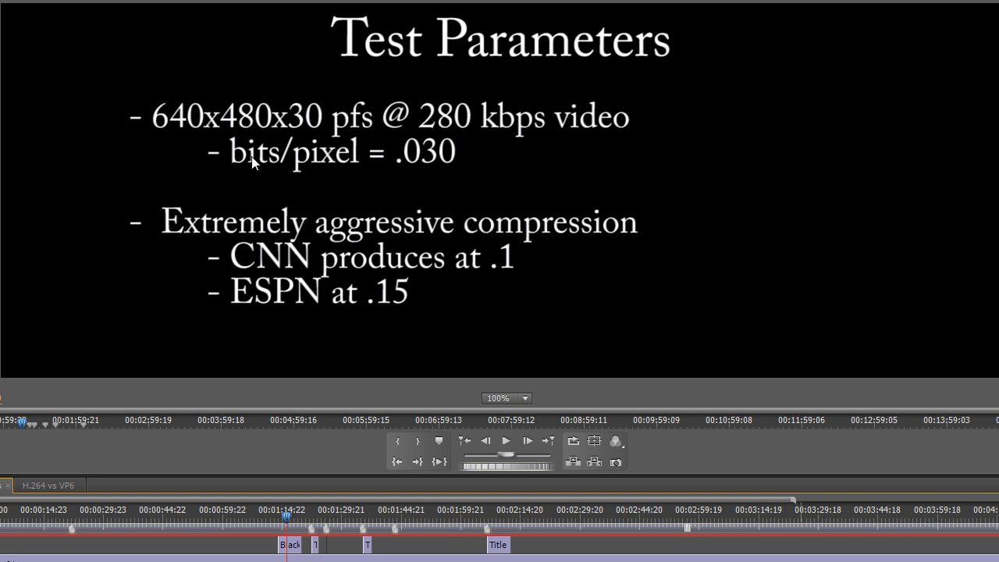
{"action": "mouse_move", "coordinate": [403, 168]}
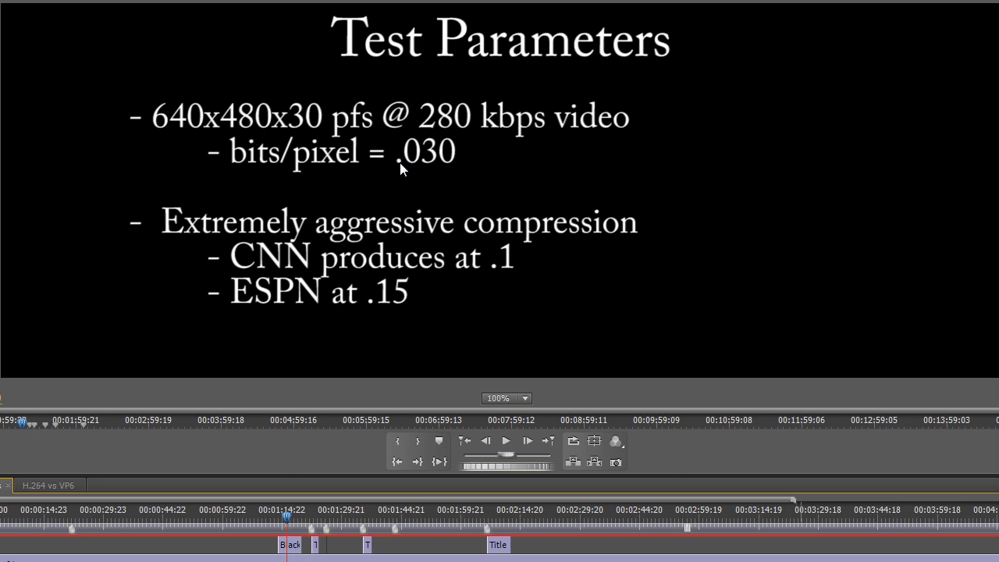
{"action": "mouse_move", "coordinate": [443, 168]}
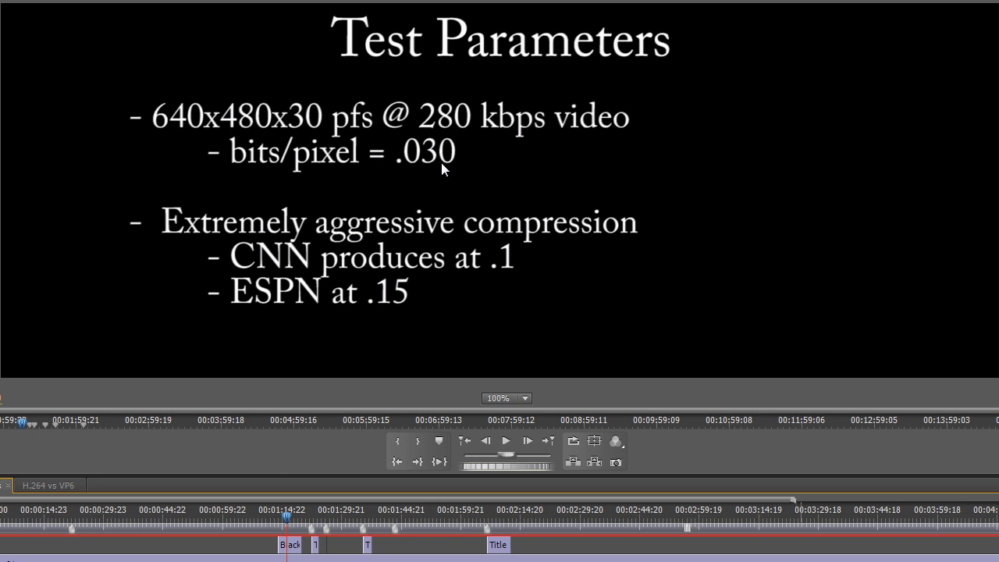
{"action": "mouse_move", "coordinate": [500, 274]}
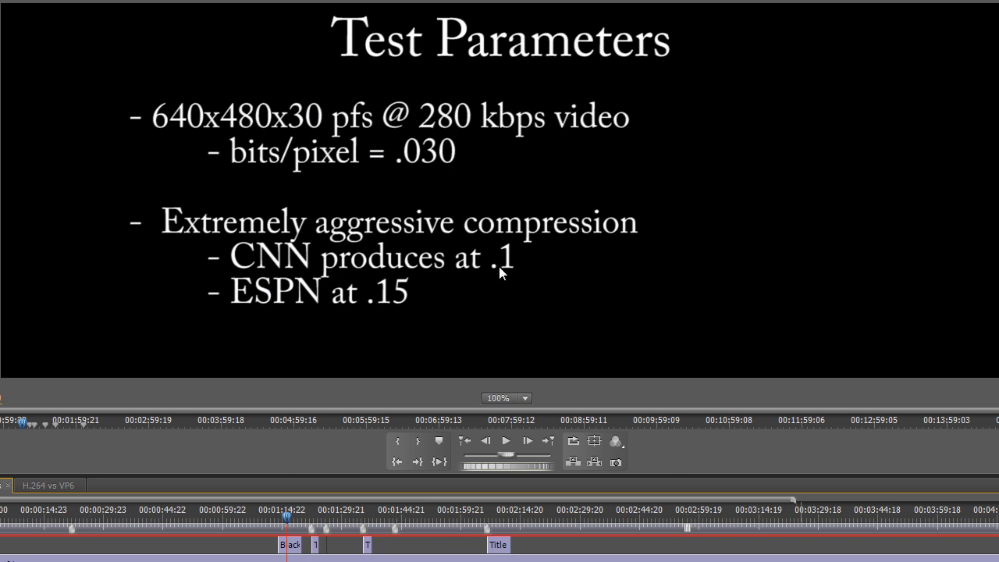
{"action": "mouse_move", "coordinate": [445, 169]}
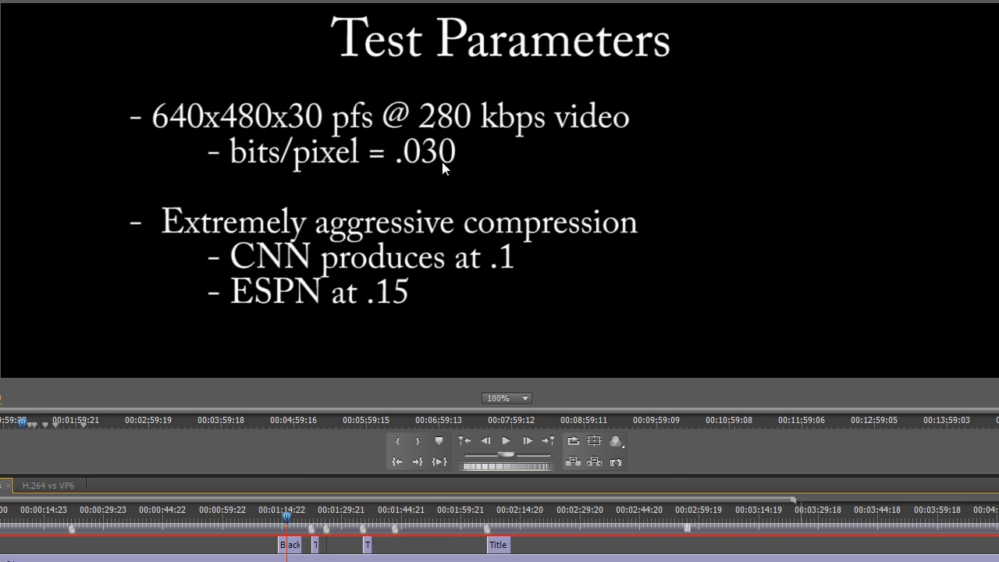
{"action": "mouse_move", "coordinate": [349, 163]}
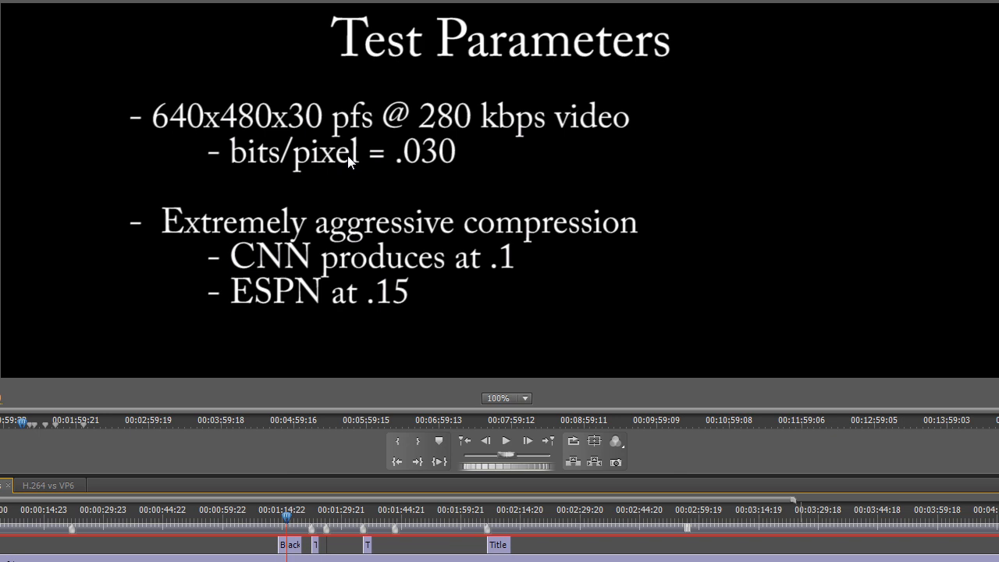
{"action": "mouse_move", "coordinate": [306, 284]}
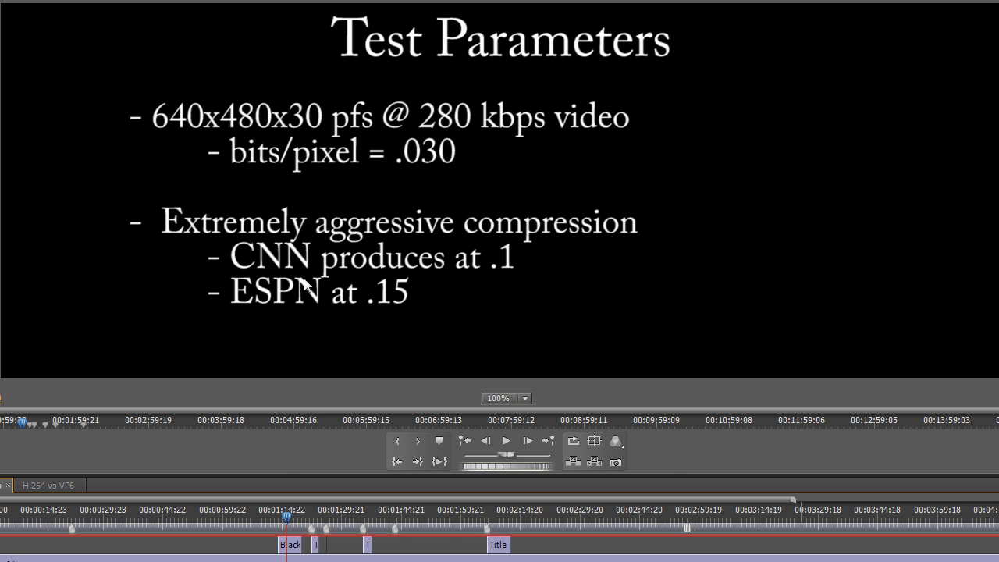
{"action": "mouse_move", "coordinate": [299, 305]}
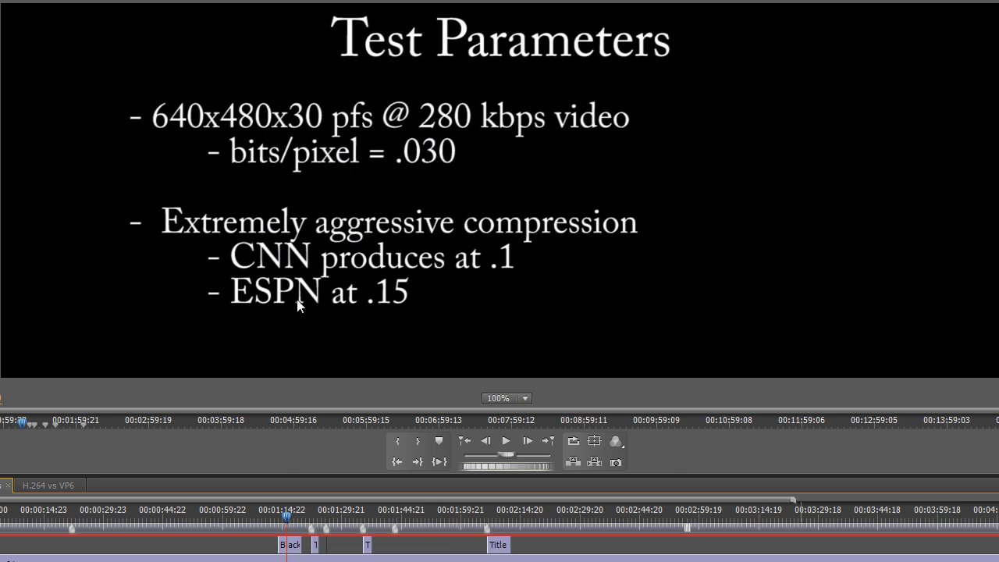
{"action": "mouse_move", "coordinate": [393, 305]}
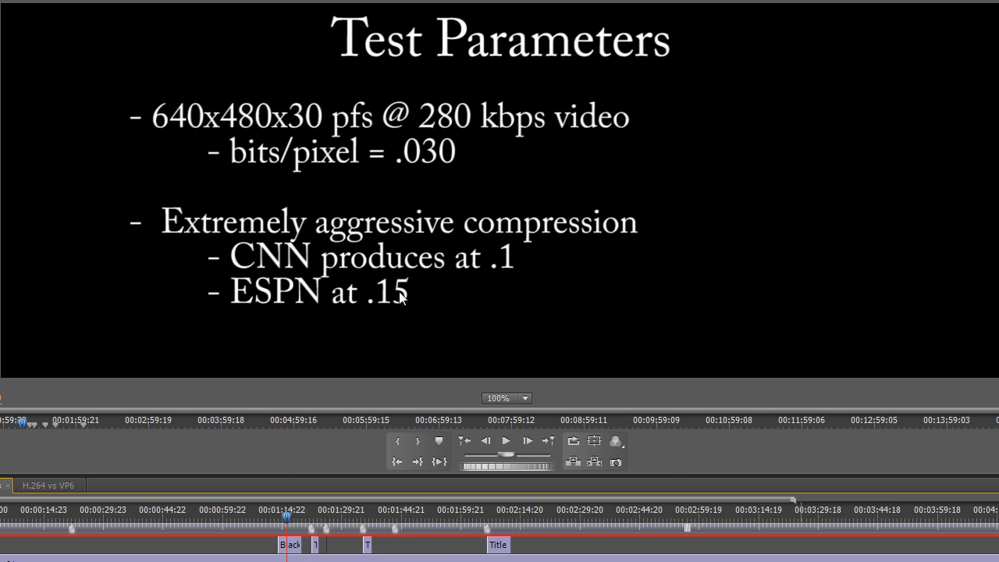
{"action": "mouse_move", "coordinate": [384, 306]}
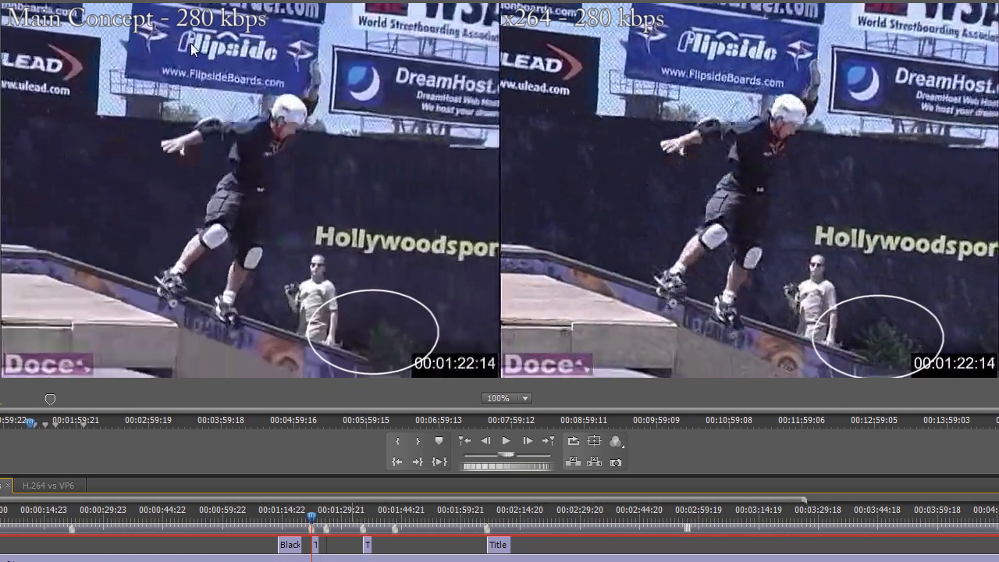
{"action": "mouse_move", "coordinate": [421, 31]}
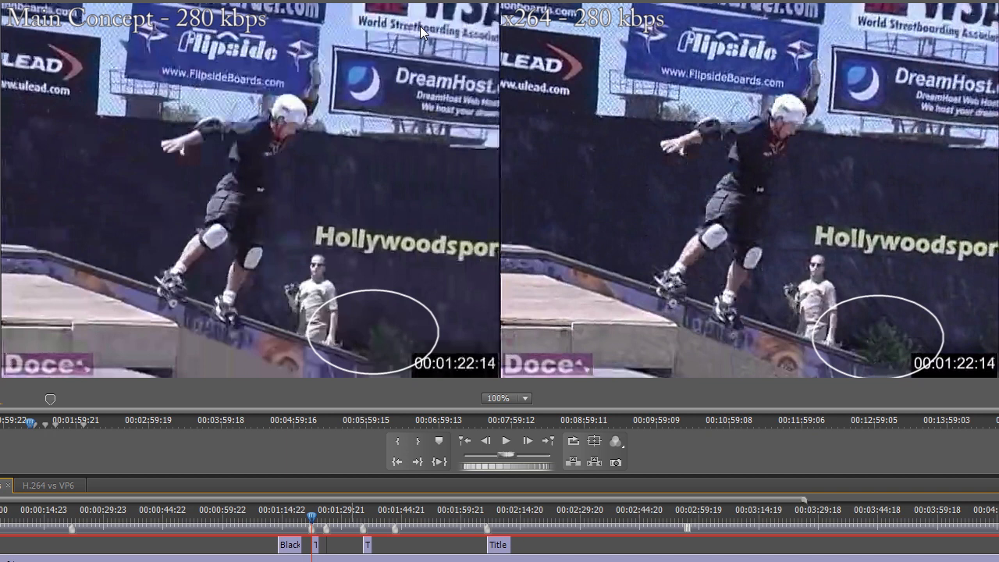
{"action": "mouse_move", "coordinate": [678, 41]}
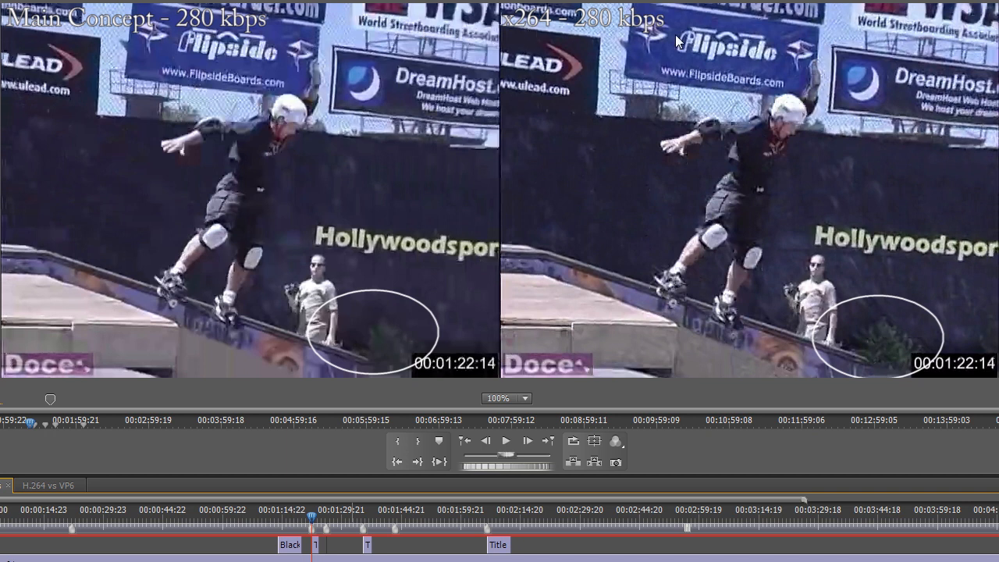
{"action": "mouse_move", "coordinate": [621, 30]}
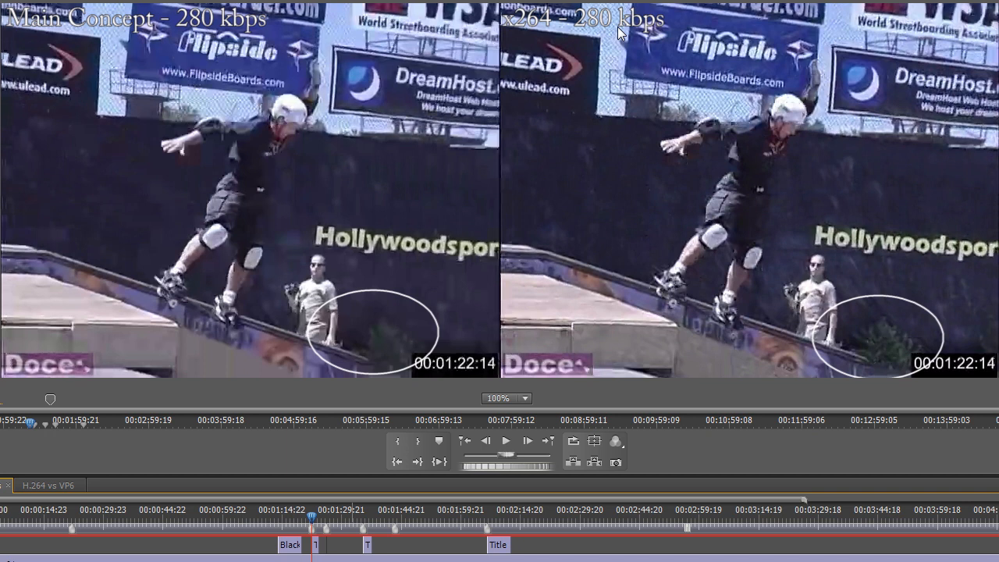
{"action": "mouse_move", "coordinate": [536, 407]}
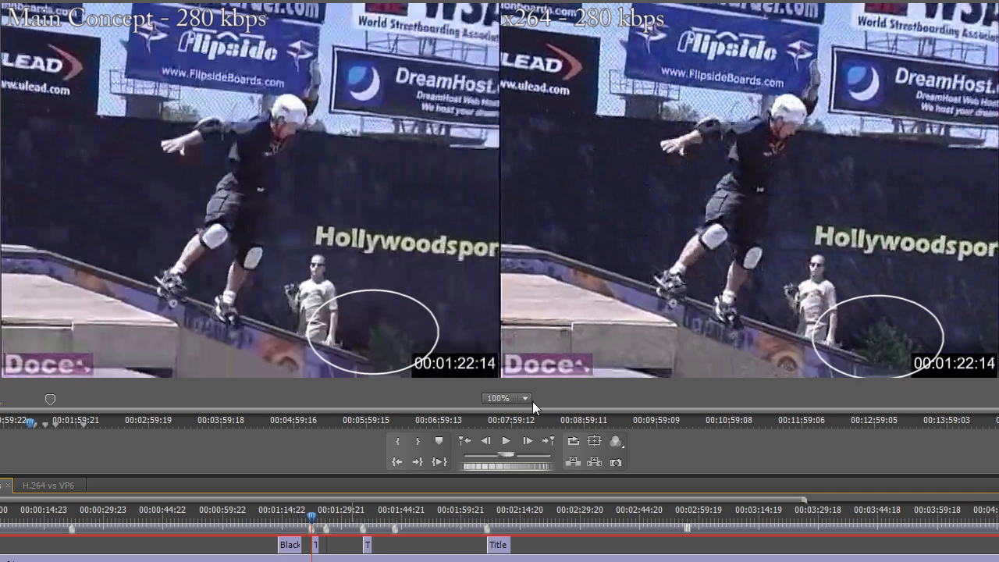
{"action": "mouse_move", "coordinate": [450, 356]}
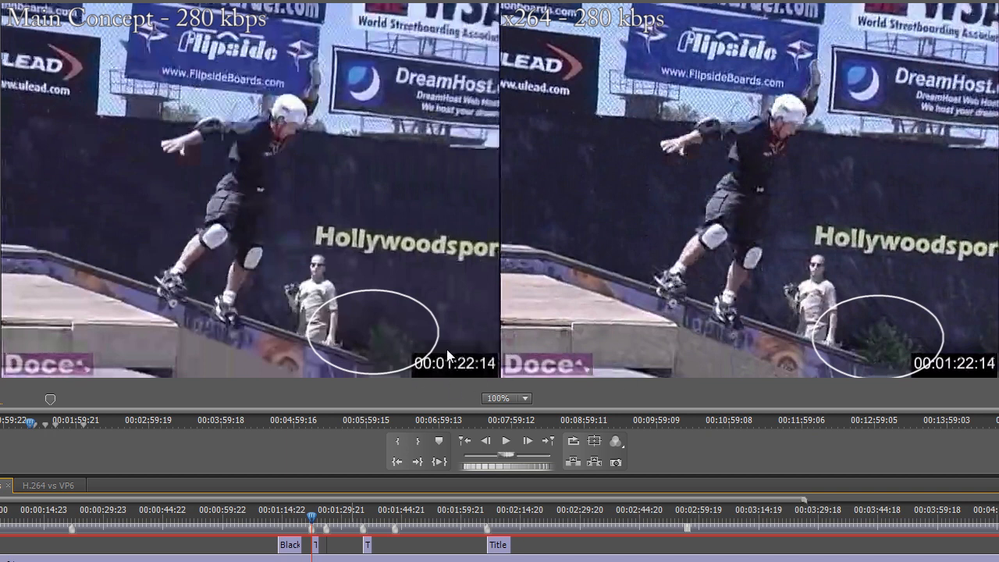
{"action": "mouse_move", "coordinate": [934, 363]}
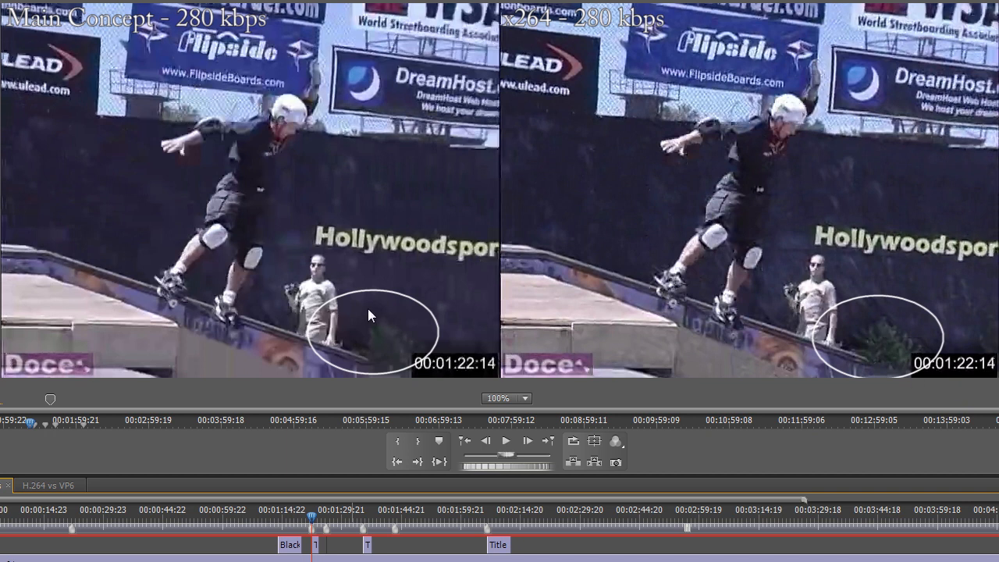
{"action": "mouse_move", "coordinate": [396, 344]}
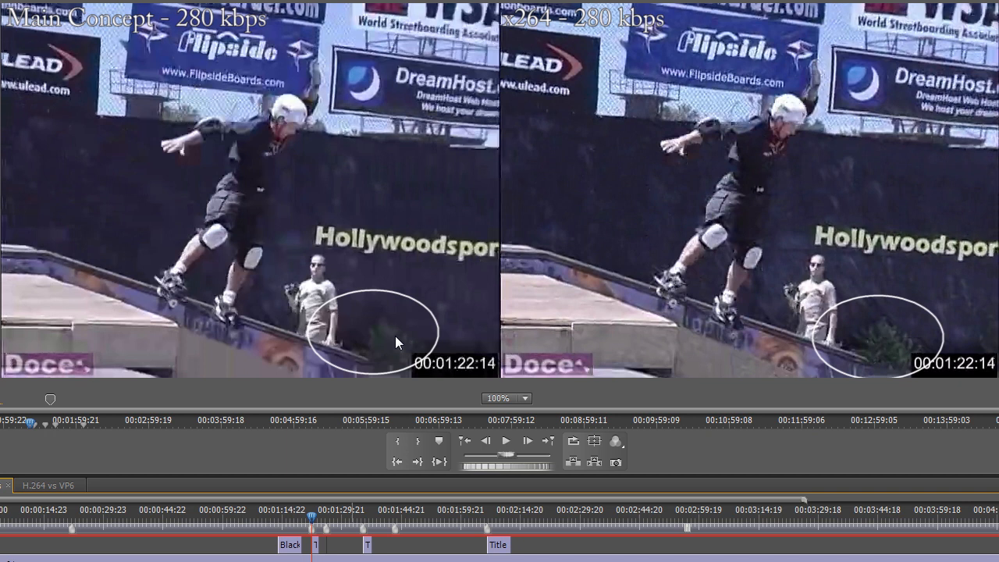
{"action": "mouse_move", "coordinate": [887, 329]}
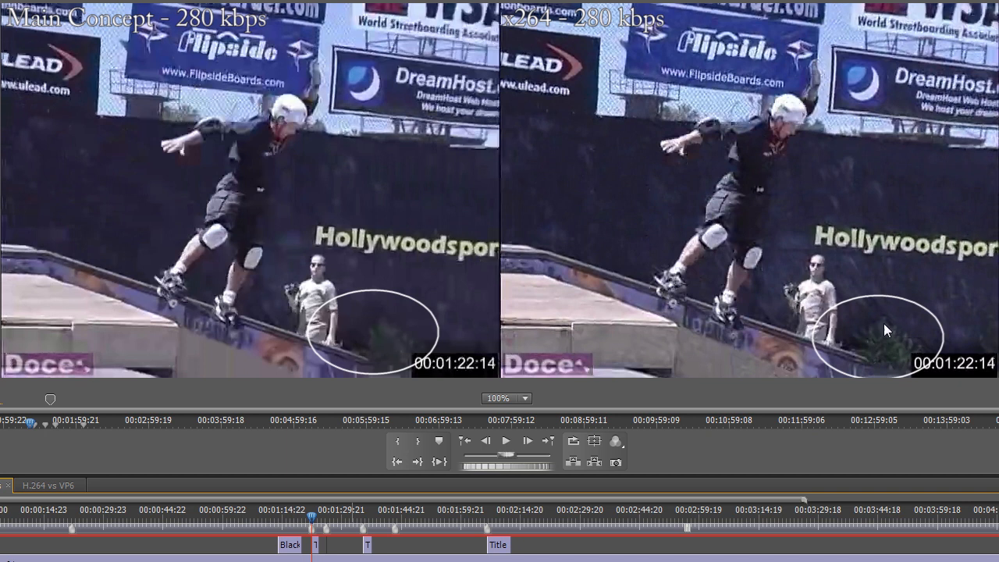
{"action": "mouse_move", "coordinate": [883, 344]}
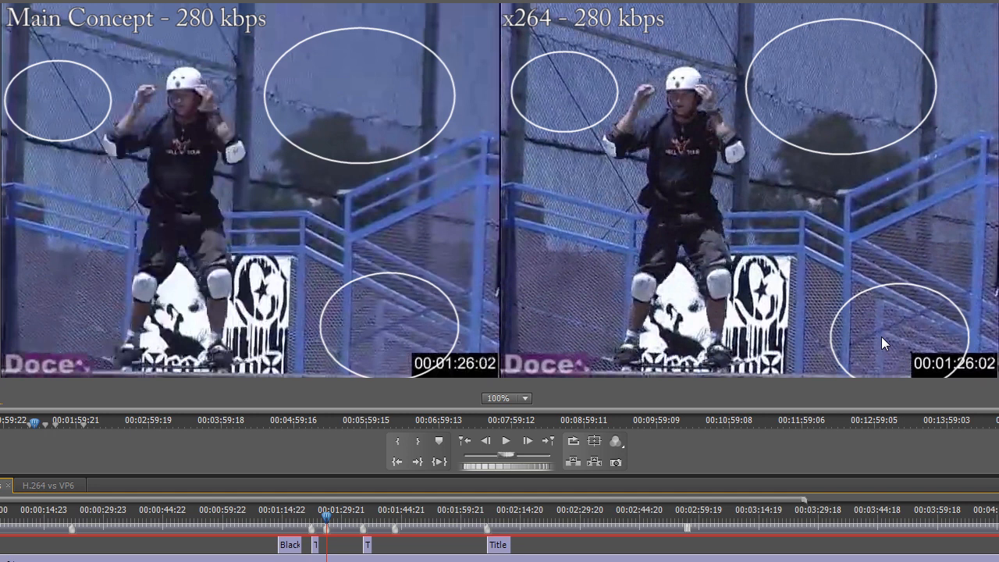
{"action": "mouse_move", "coordinate": [895, 349]}
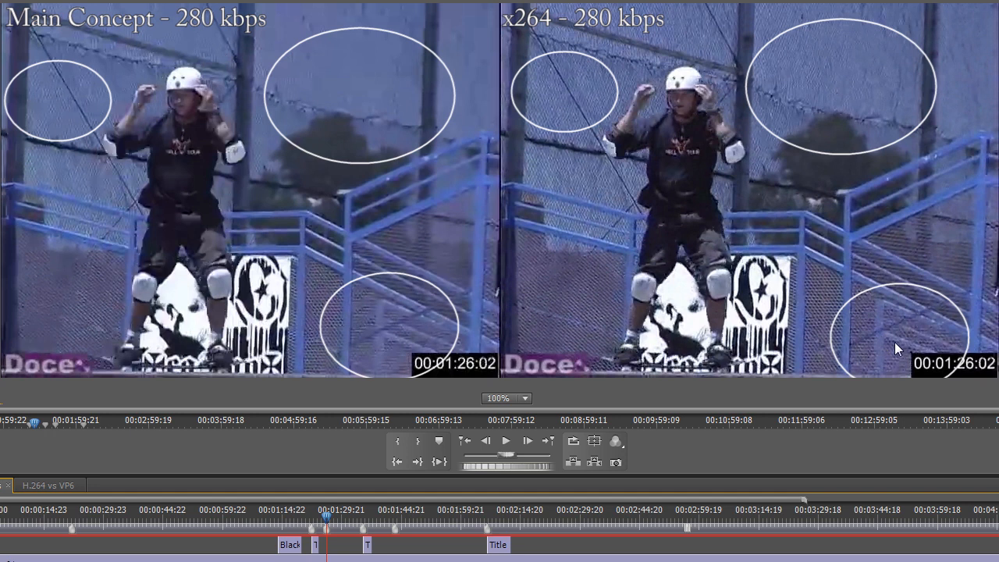
{"action": "mouse_move", "coordinate": [851, 228]}
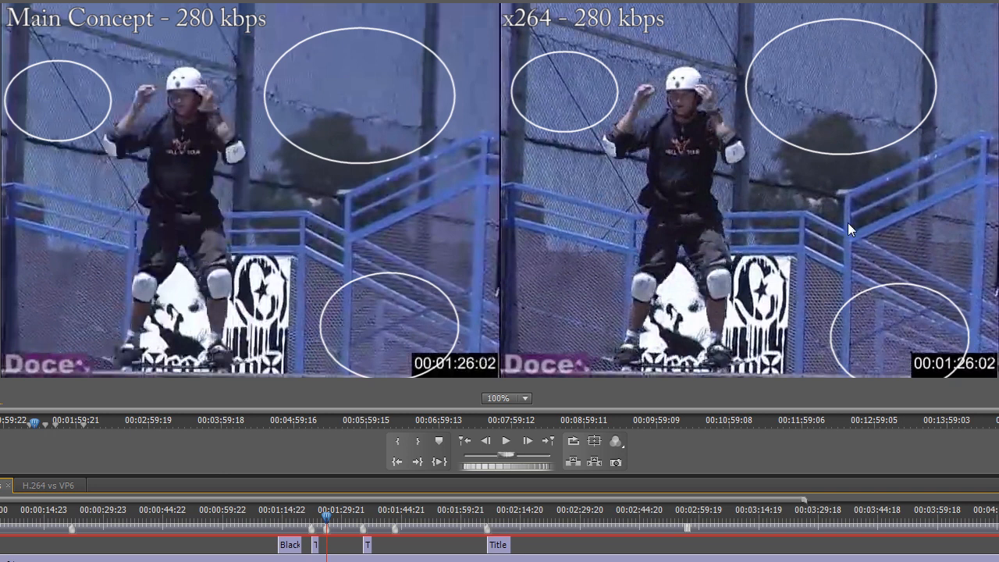
{"action": "mouse_move", "coordinate": [849, 222]}
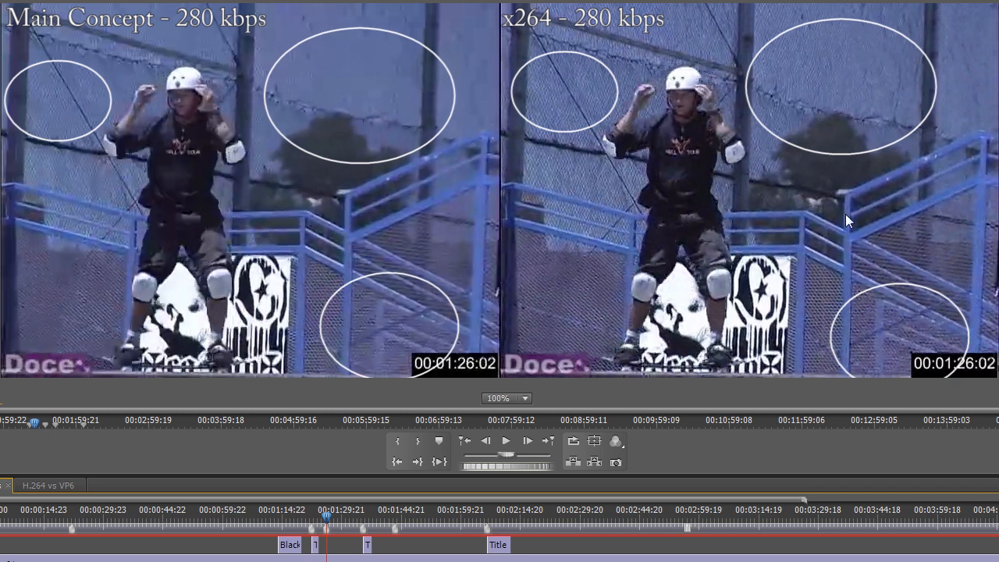
{"action": "mouse_move", "coordinate": [905, 330]}
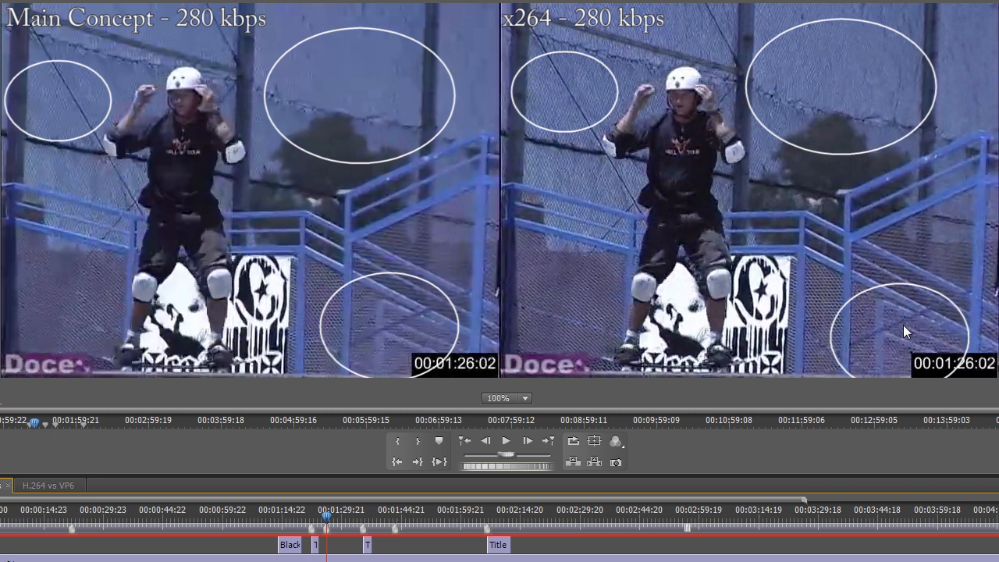
{"action": "mouse_move", "coordinate": [434, 351]}
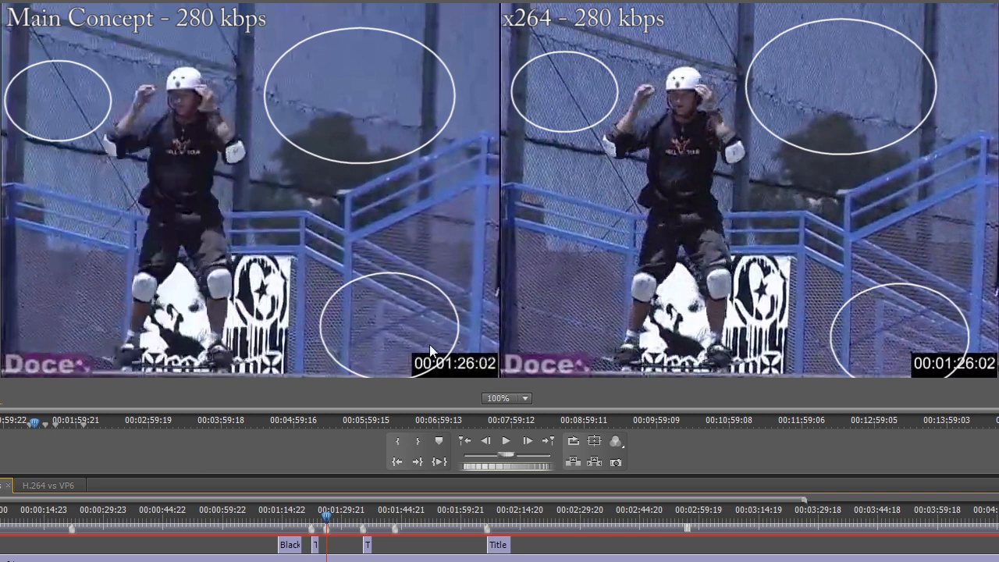
{"action": "mouse_move", "coordinate": [843, 93]}
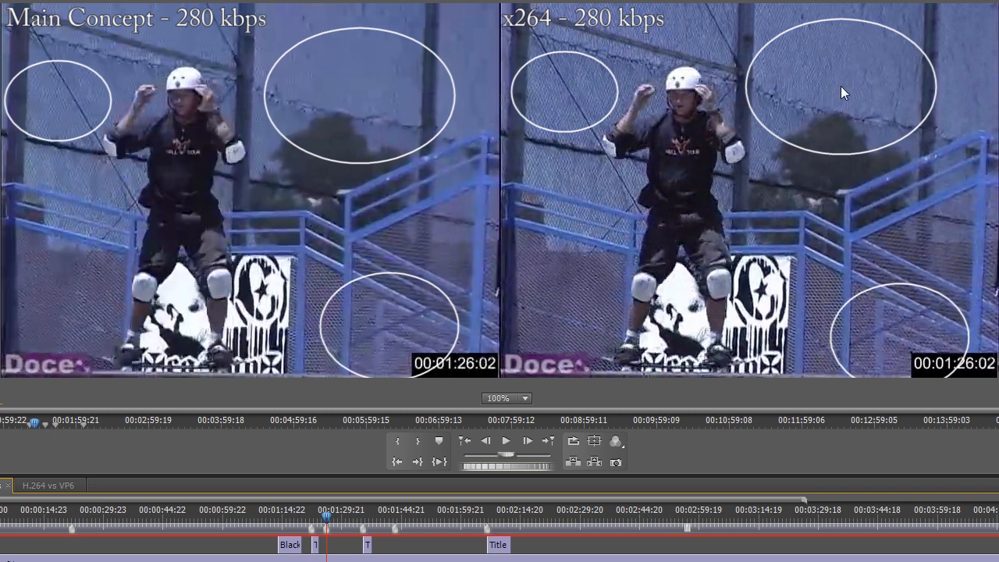
{"action": "mouse_move", "coordinate": [599, 128]}
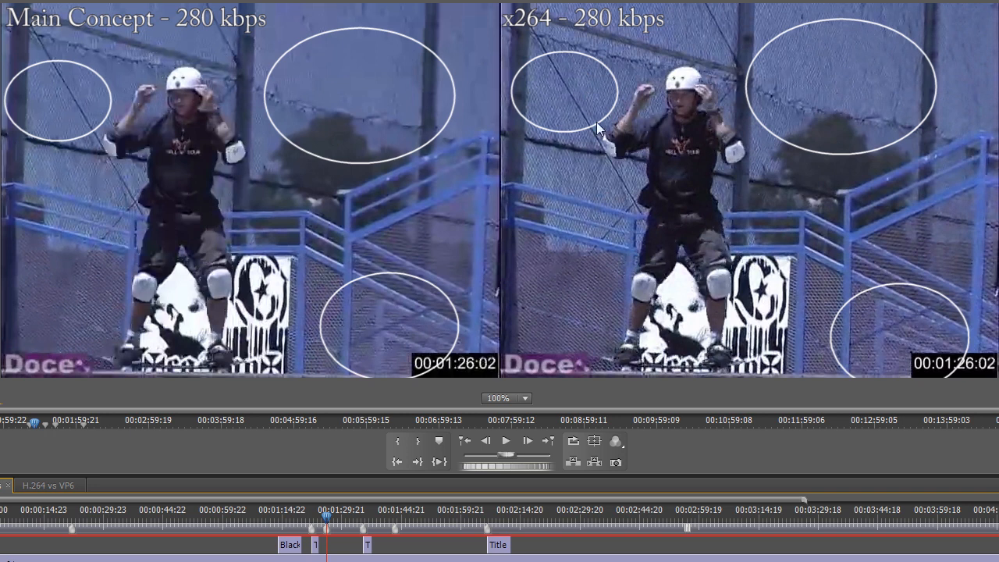
{"action": "mouse_move", "coordinate": [721, 85]}
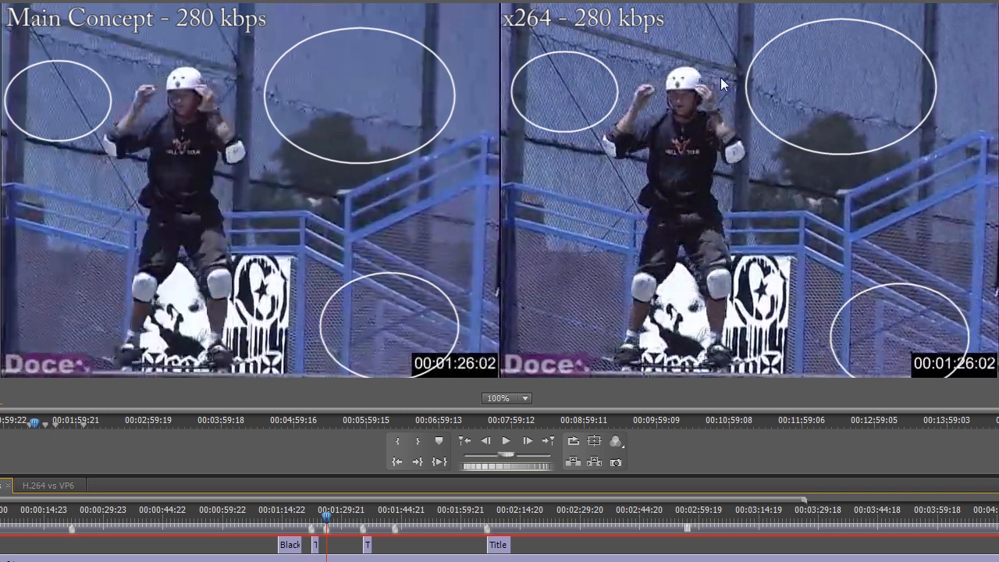
{"action": "mouse_move", "coordinate": [648, 117]}
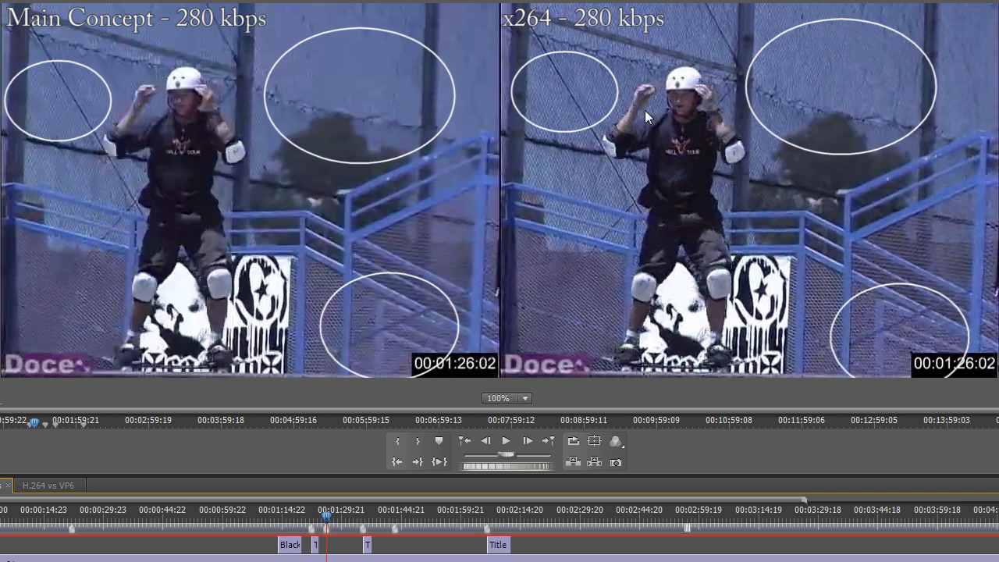
{"action": "mouse_move", "coordinate": [656, 94]}
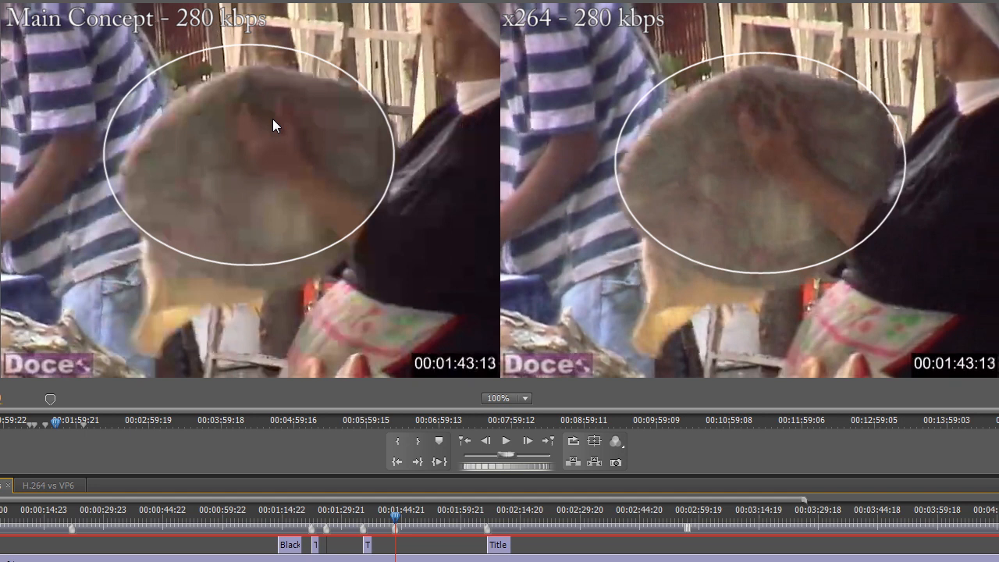
{"action": "mouse_move", "coordinate": [250, 119]}
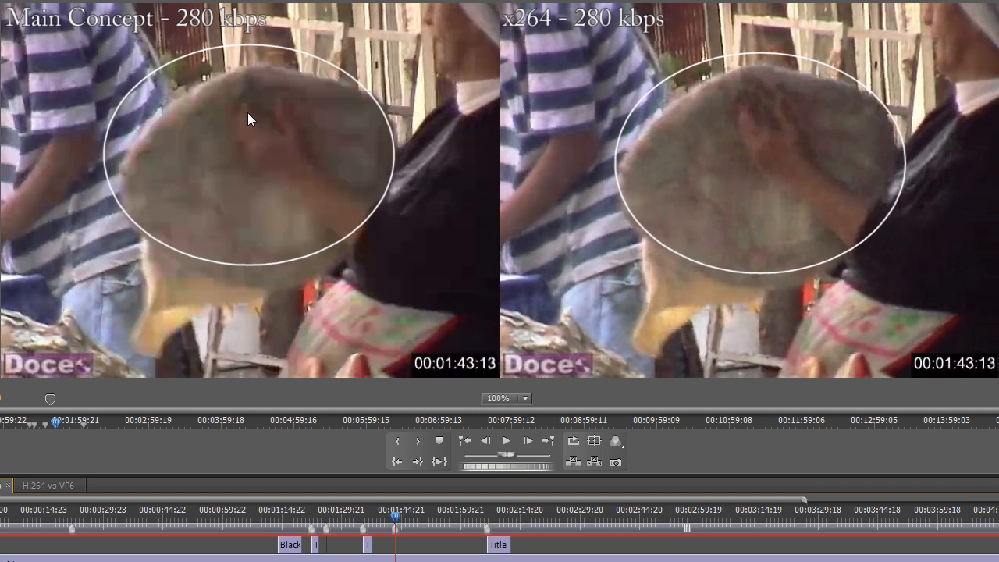
{"action": "mouse_move", "coordinate": [902, 143]}
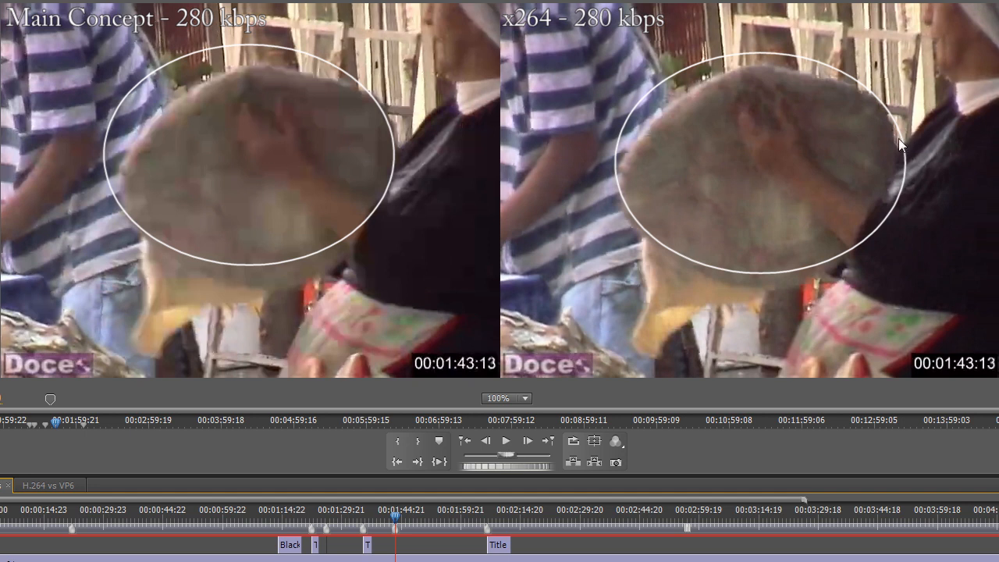
{"action": "mouse_move", "coordinate": [840, 182]}
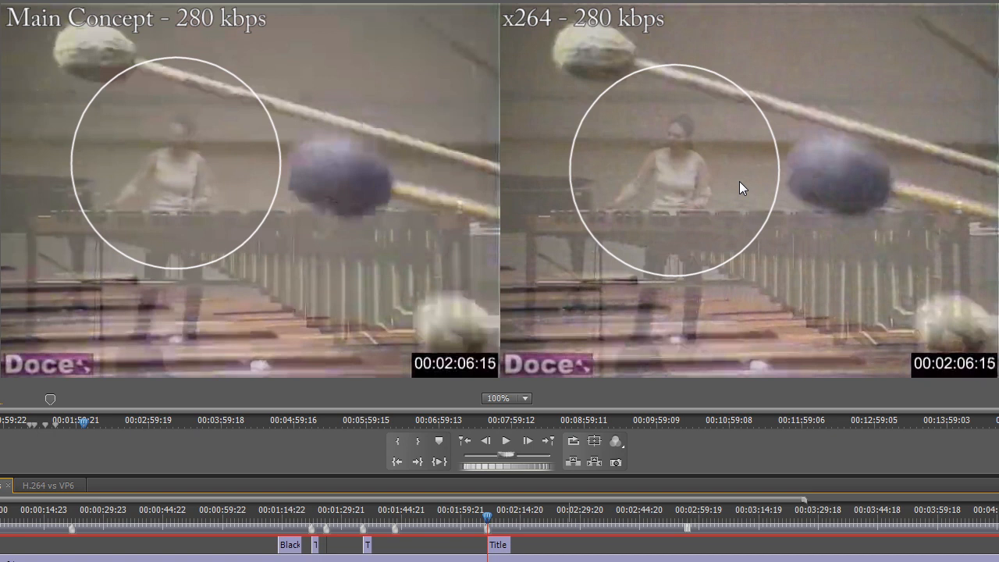
{"action": "mouse_move", "coordinate": [726, 110]}
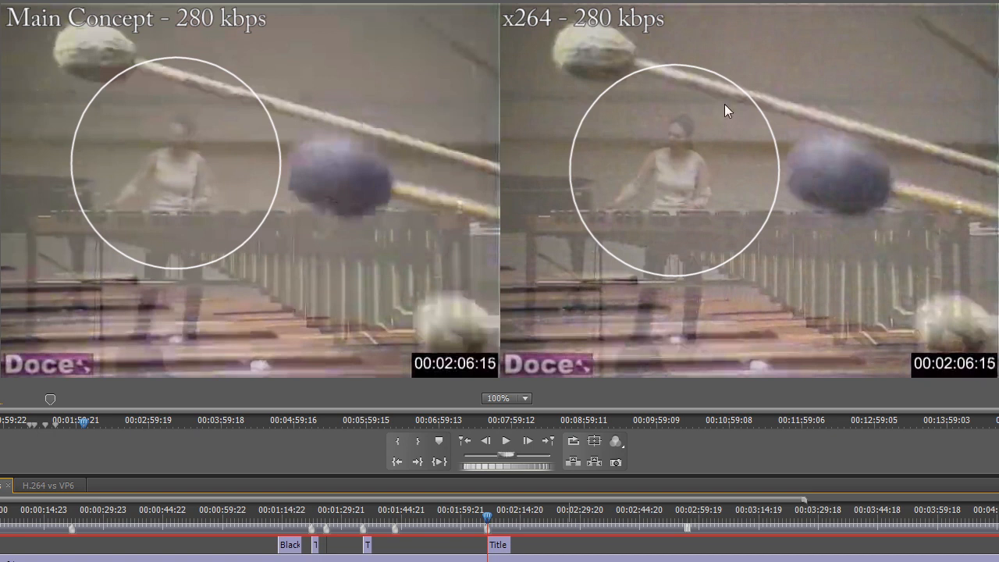
{"action": "mouse_move", "coordinate": [690, 155]}
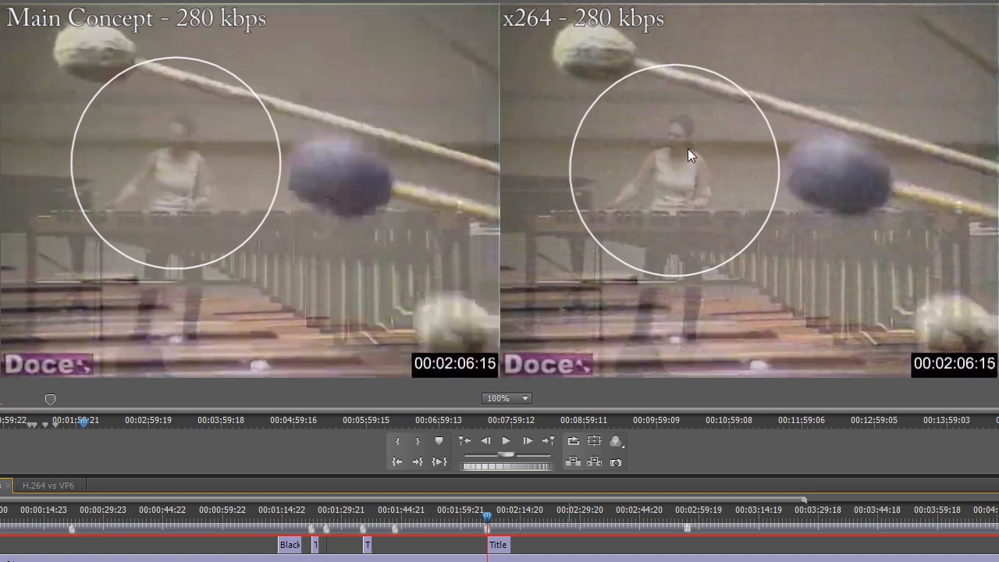
{"action": "mouse_move", "coordinate": [177, 159]}
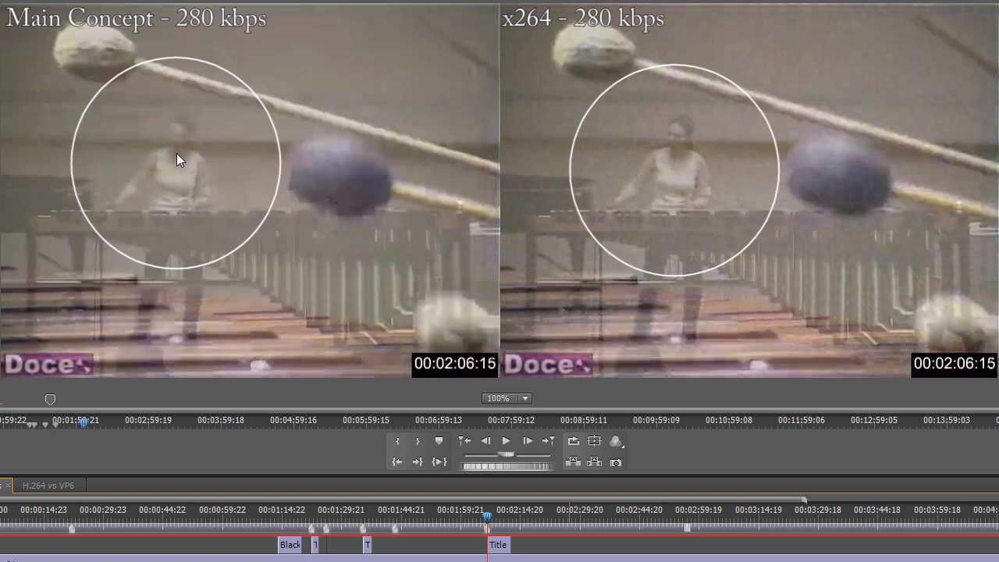